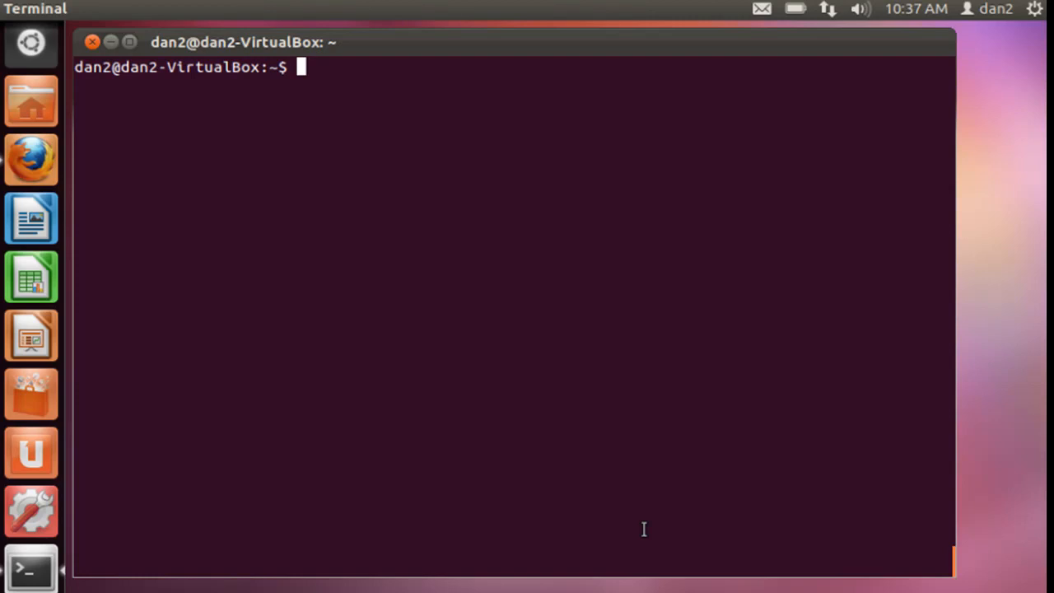
mouse_move(635, 56)
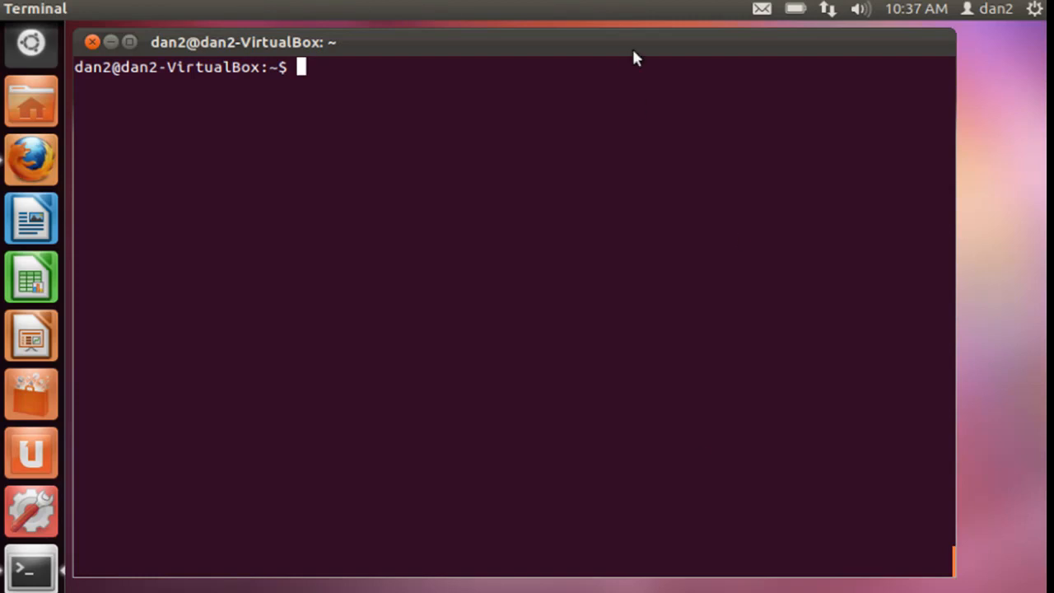
mouse_move(626, 45)
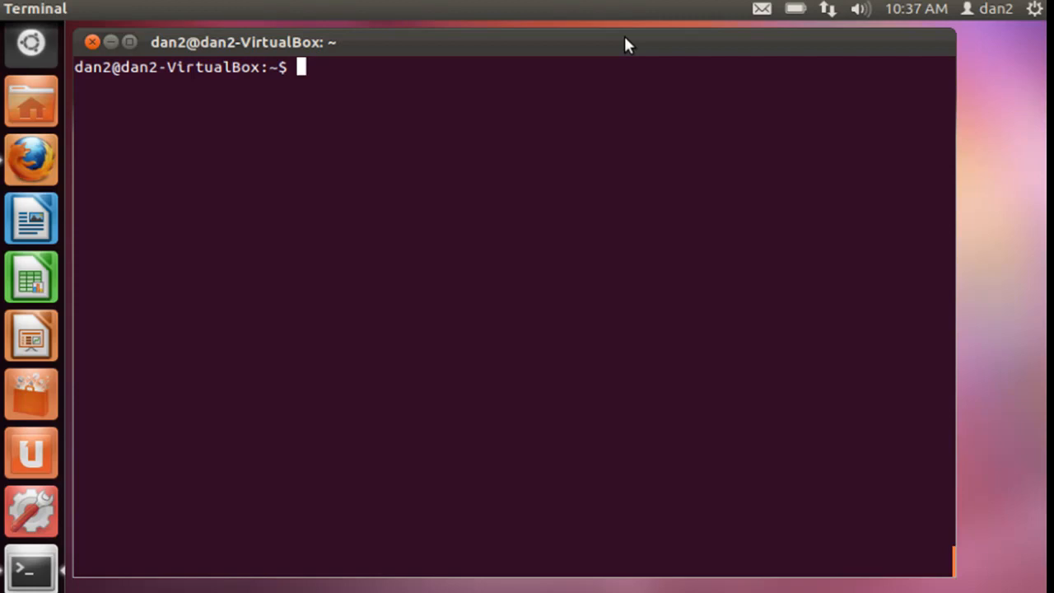
mouse_move(550, 52)
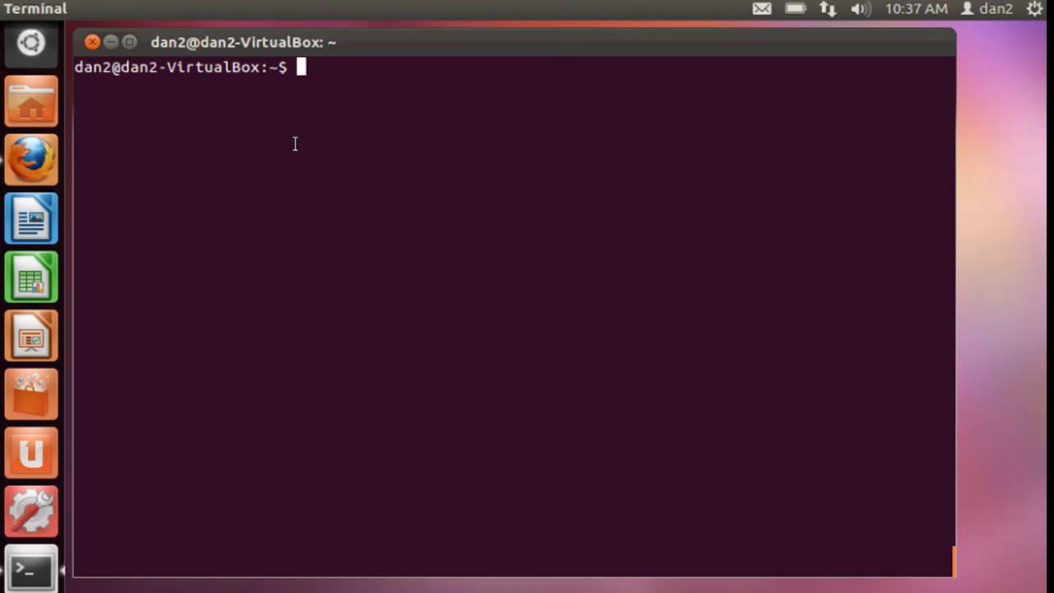
mouse_move(28, 396)
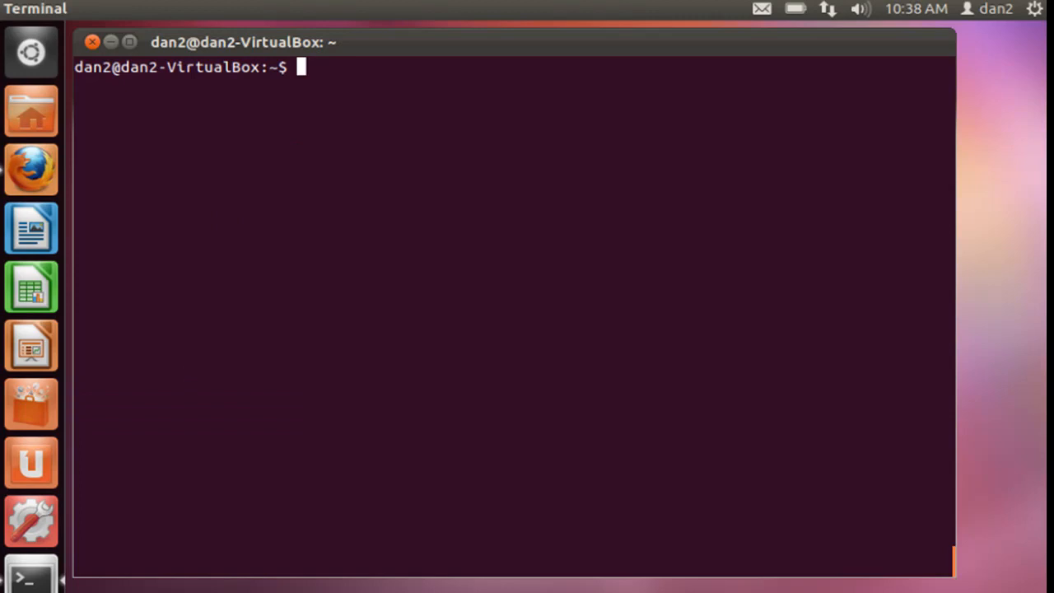
Search the Unity Dash for 'remote' and launch Desktop Sharing
click(31, 51)
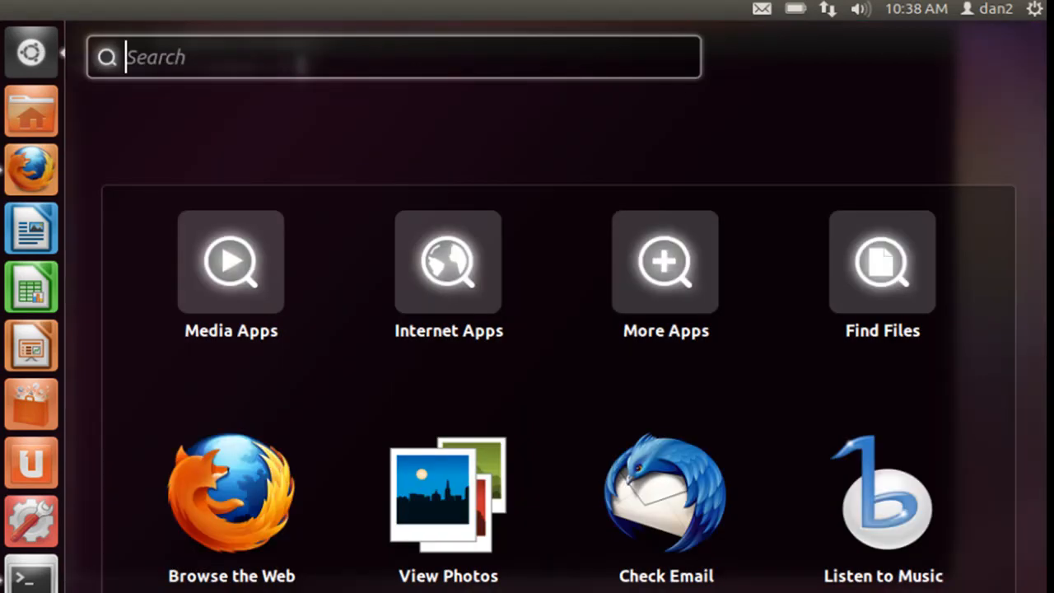
text(remote)
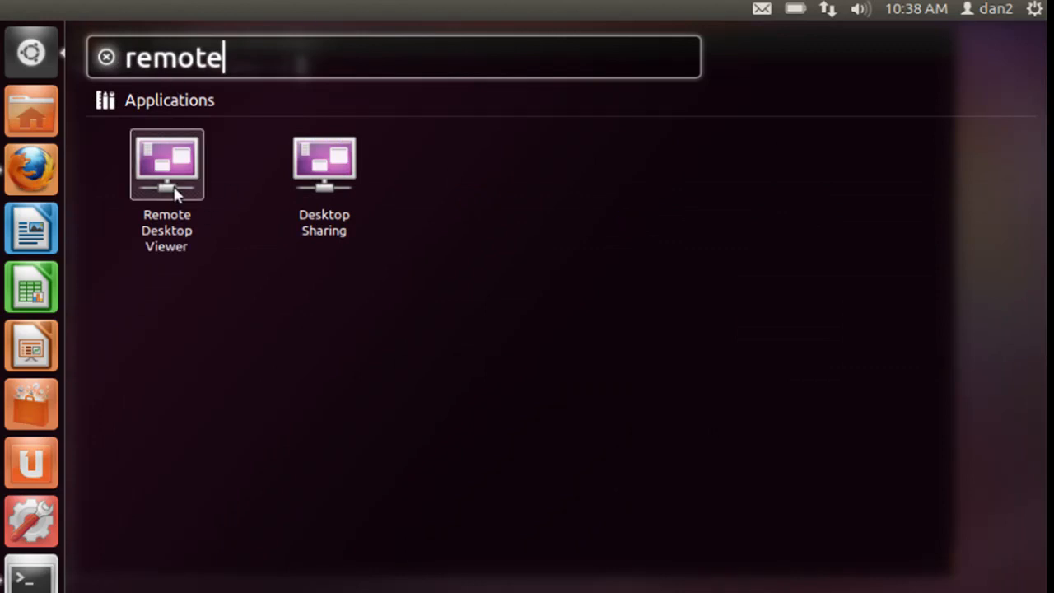
mouse_move(336, 189)
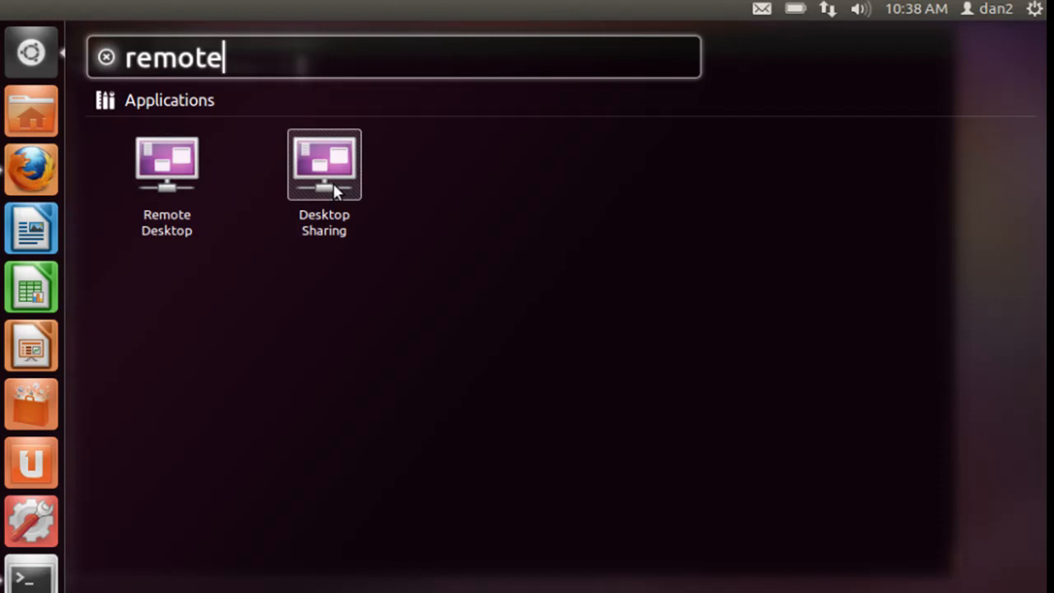
mouse_move(343, 175)
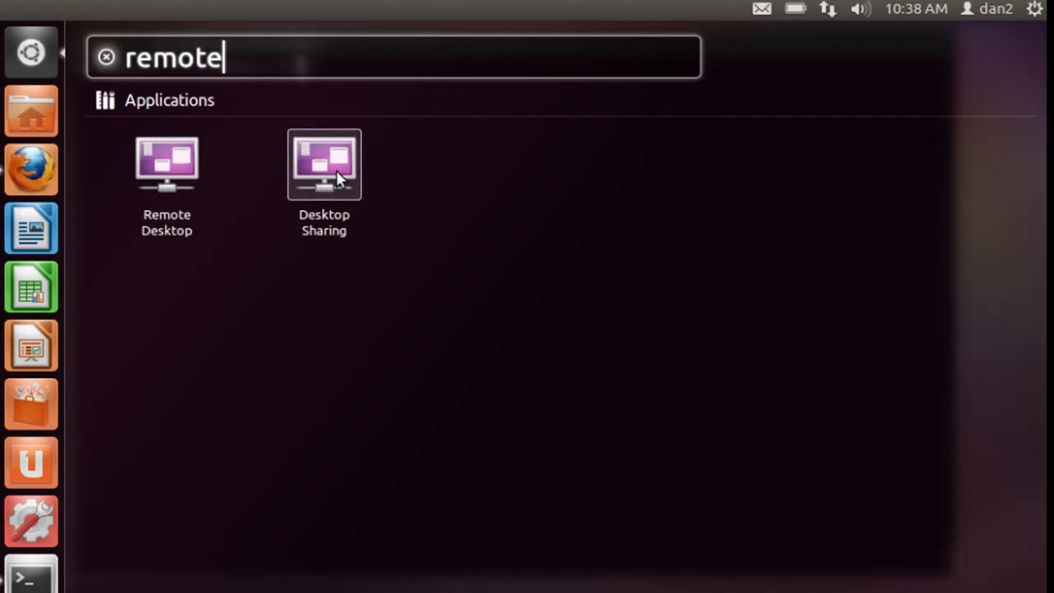
click(324, 164)
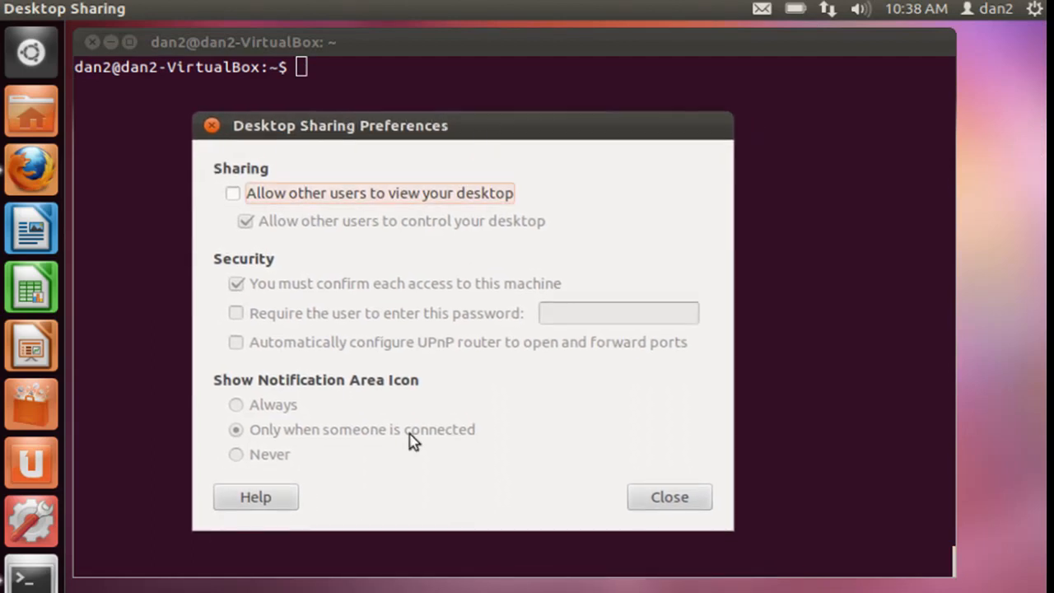
mouse_move(425, 228)
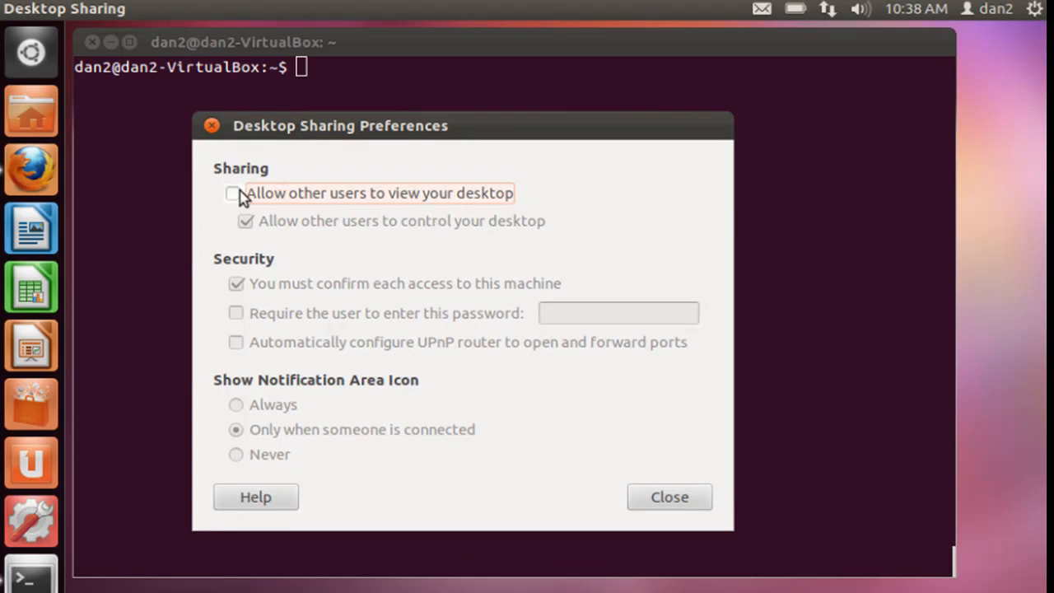
Allow desktop viewing, drop per-access confirmation, require a password, and close Desktop Sharing
click(233, 194)
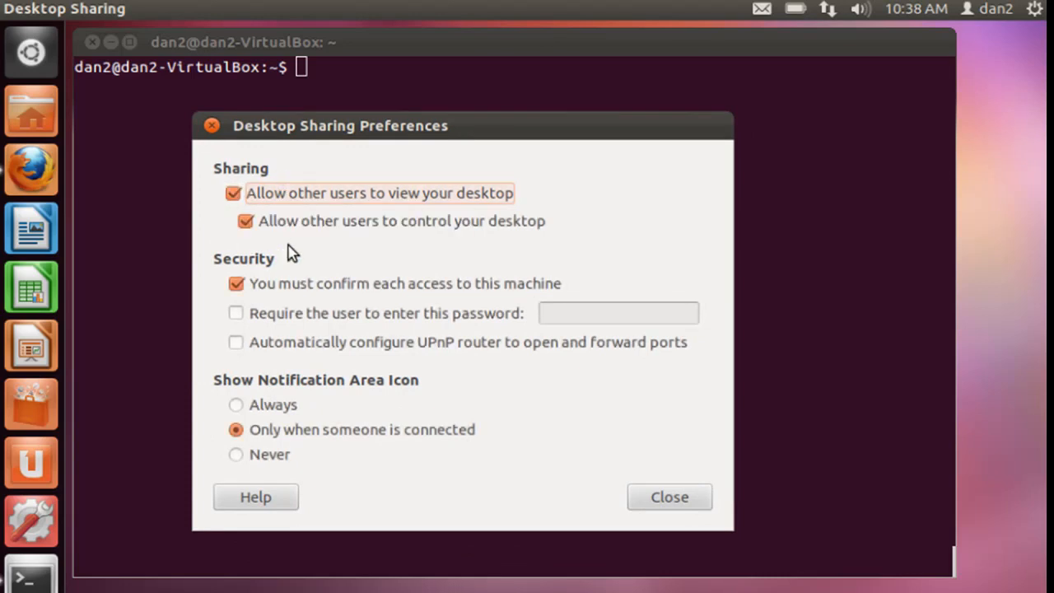
mouse_move(486, 244)
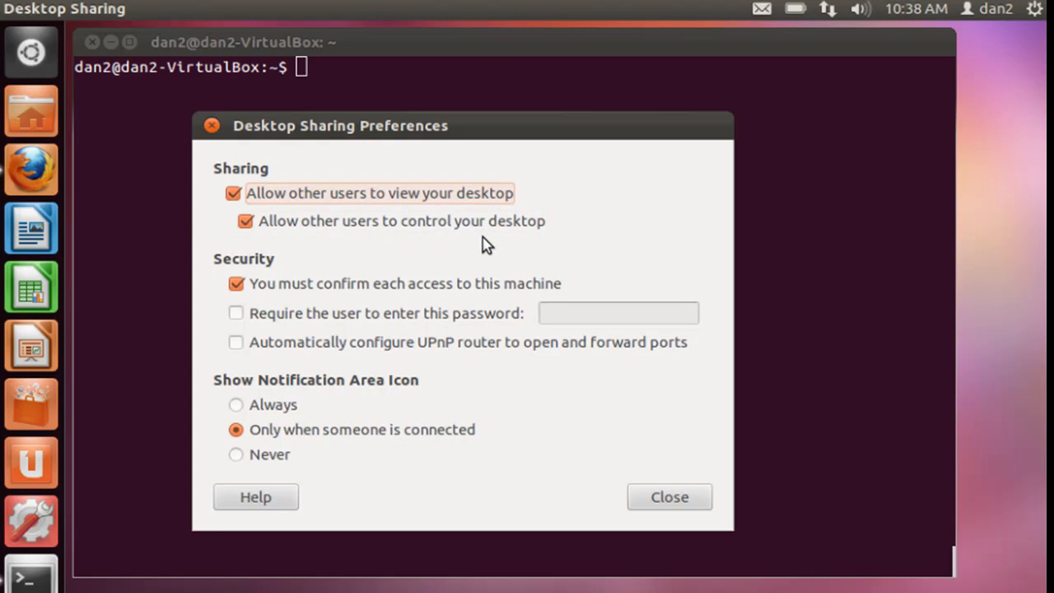
click(236, 283)
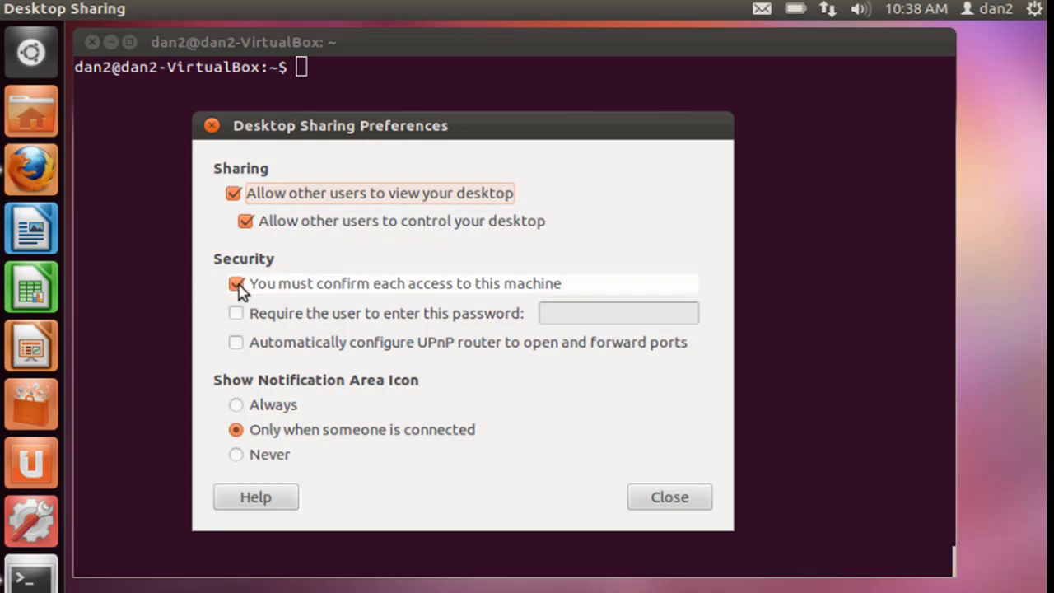
click(236, 283)
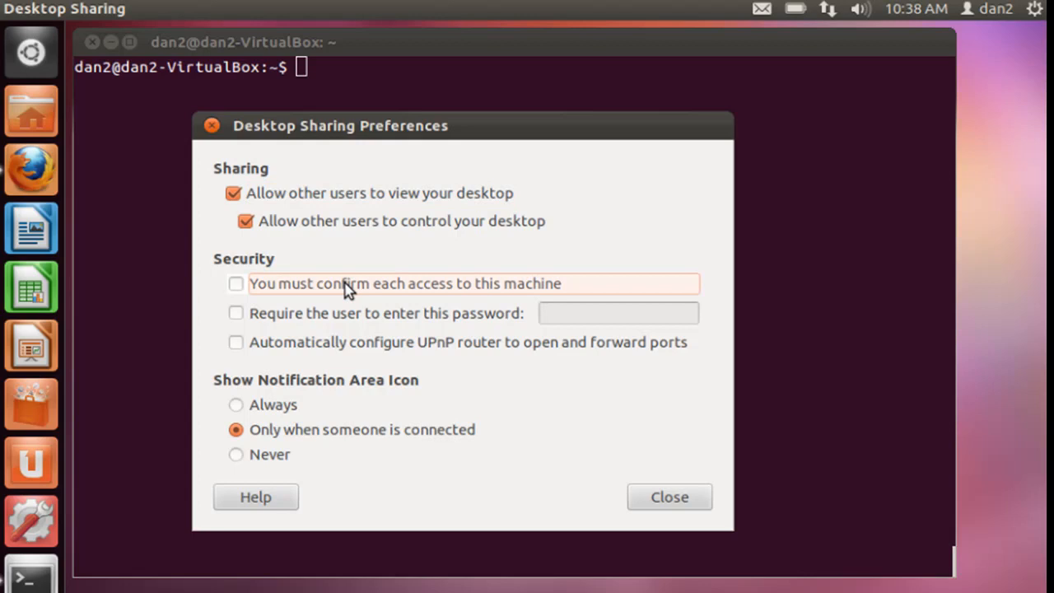
click(235, 313)
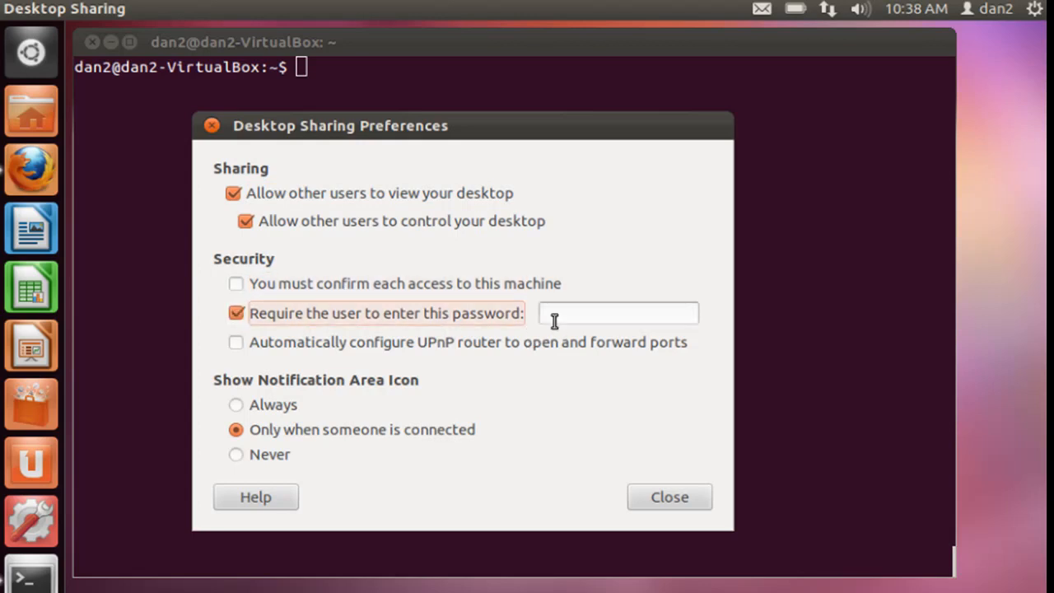
click(617, 313)
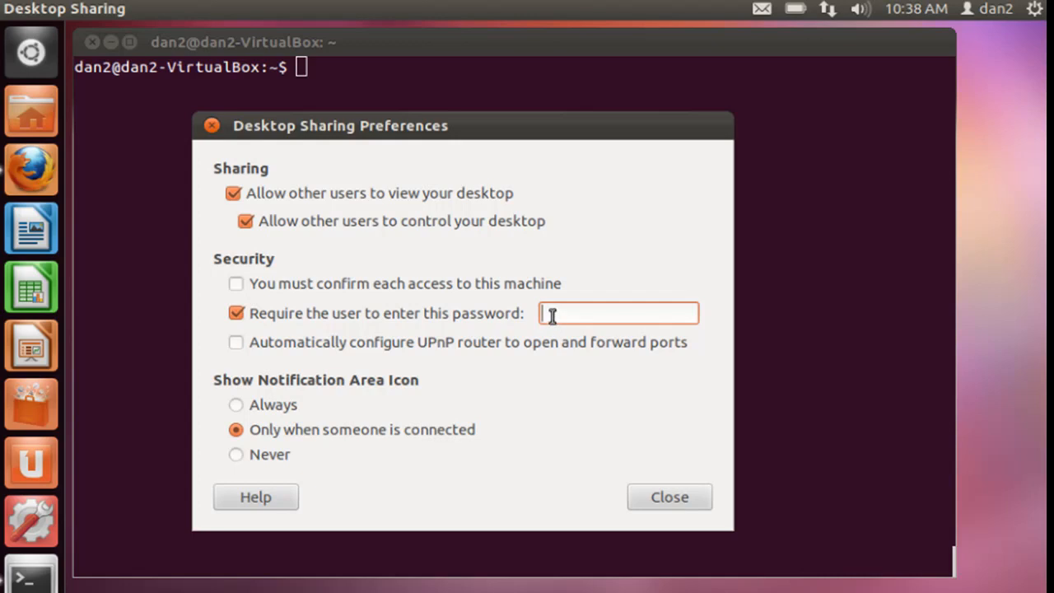
text(••••)
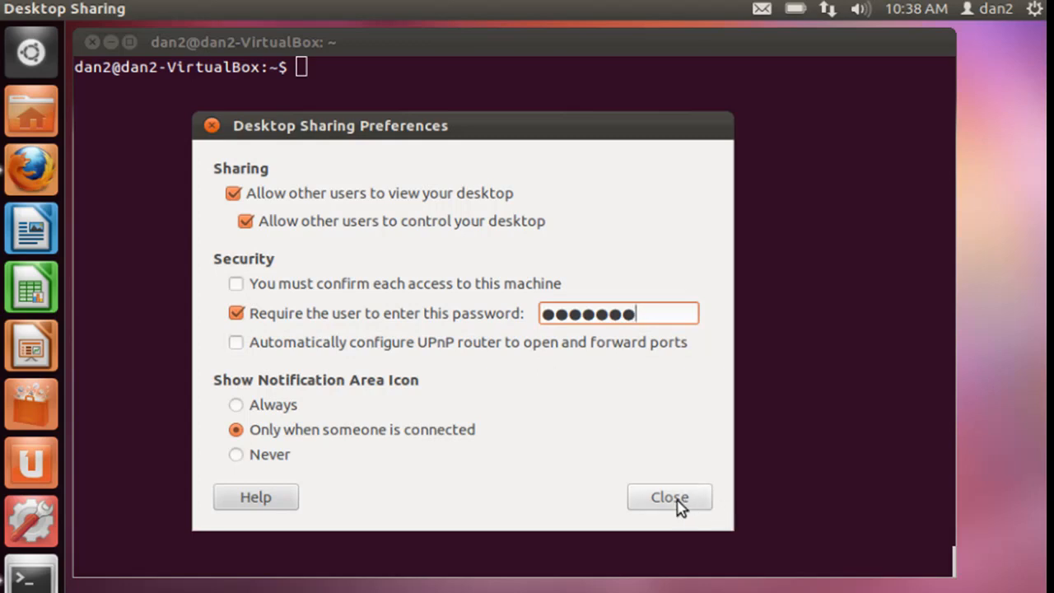
click(669, 497)
text(netstat -a)
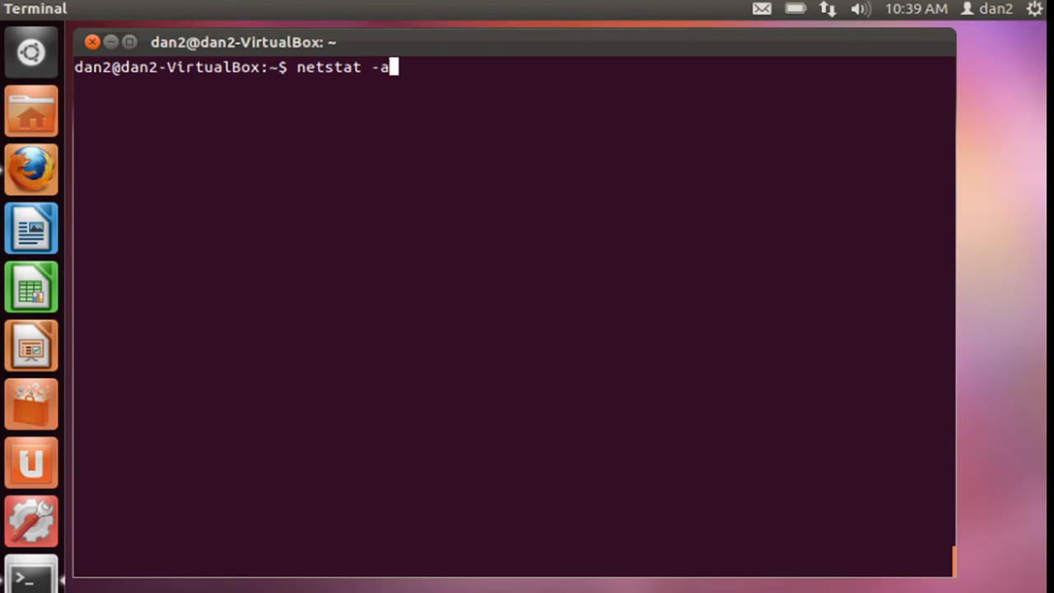
Run 'netstat -an | more' to confirm port 5900 is listening, then clear the terminal
text(n)
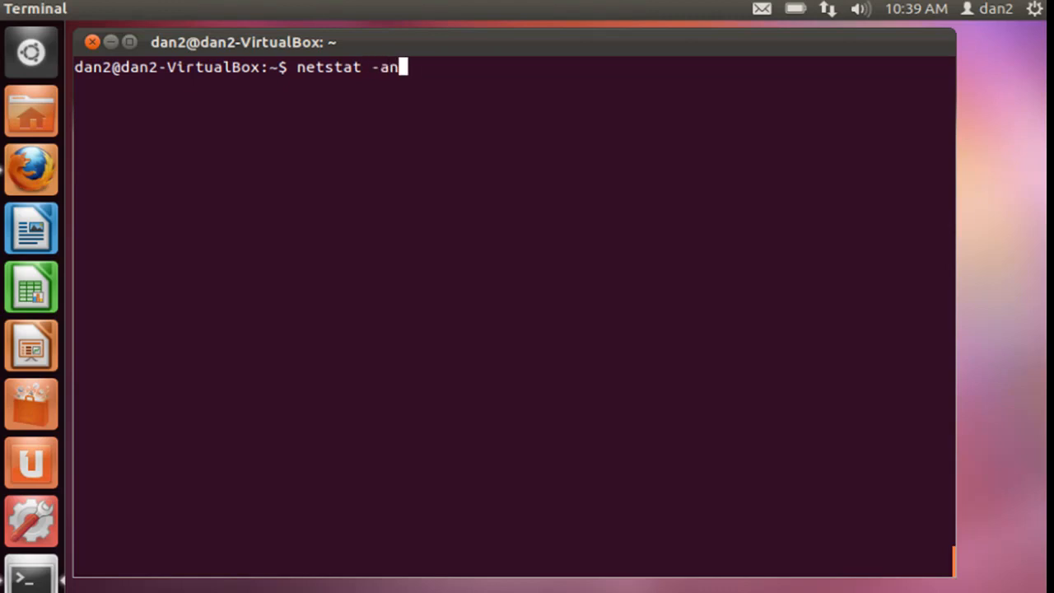
text(|more)
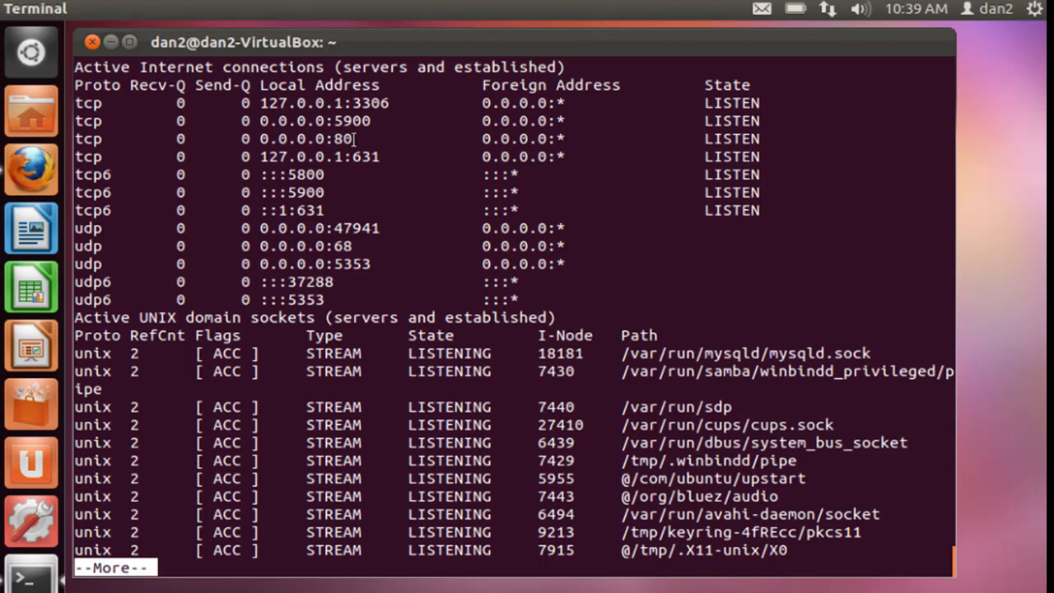
mouse_move(332, 128)
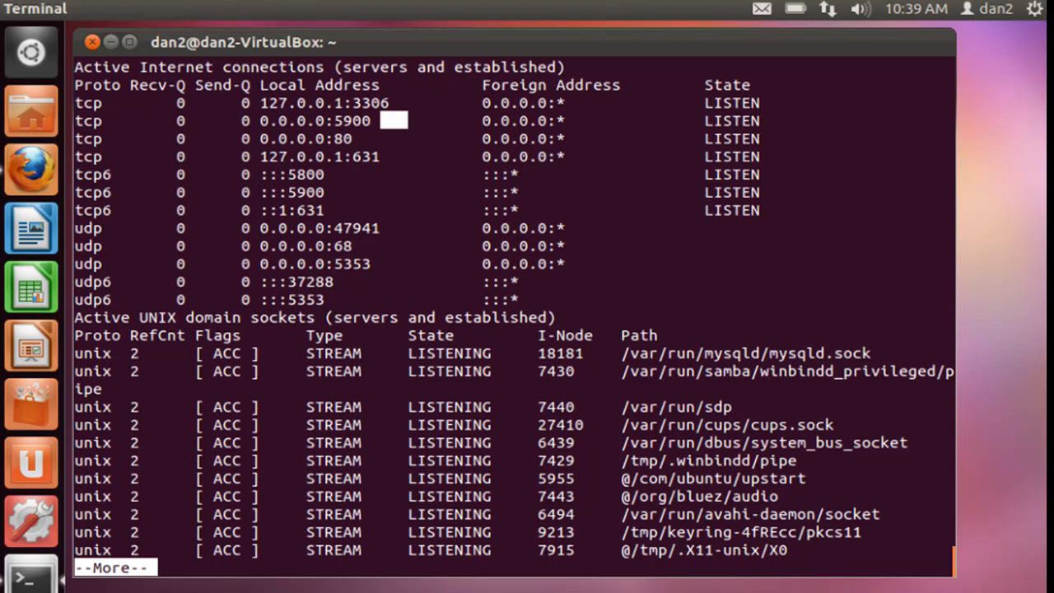
mouse_move(449, 202)
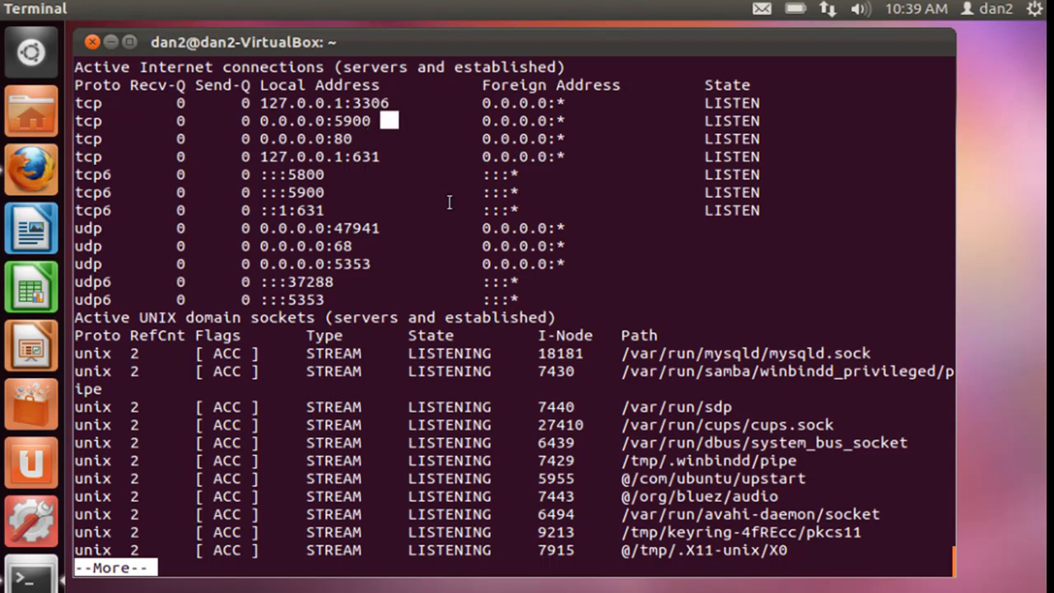
key(q)
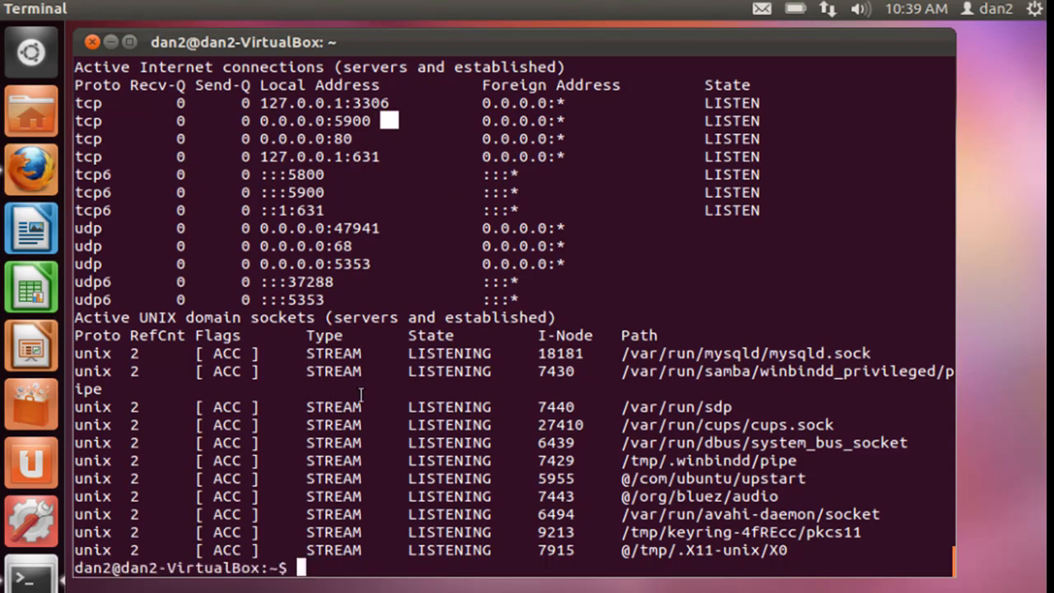
text(clear)
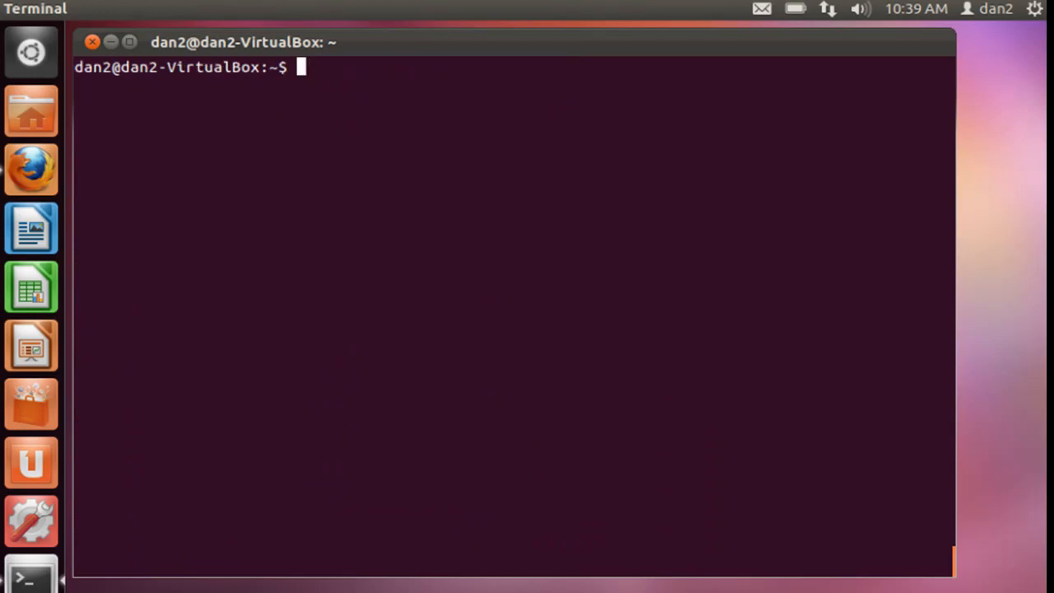
Run 'ifconfig' to show eth0's inet address 192.168.2.106
text(ifconfig)
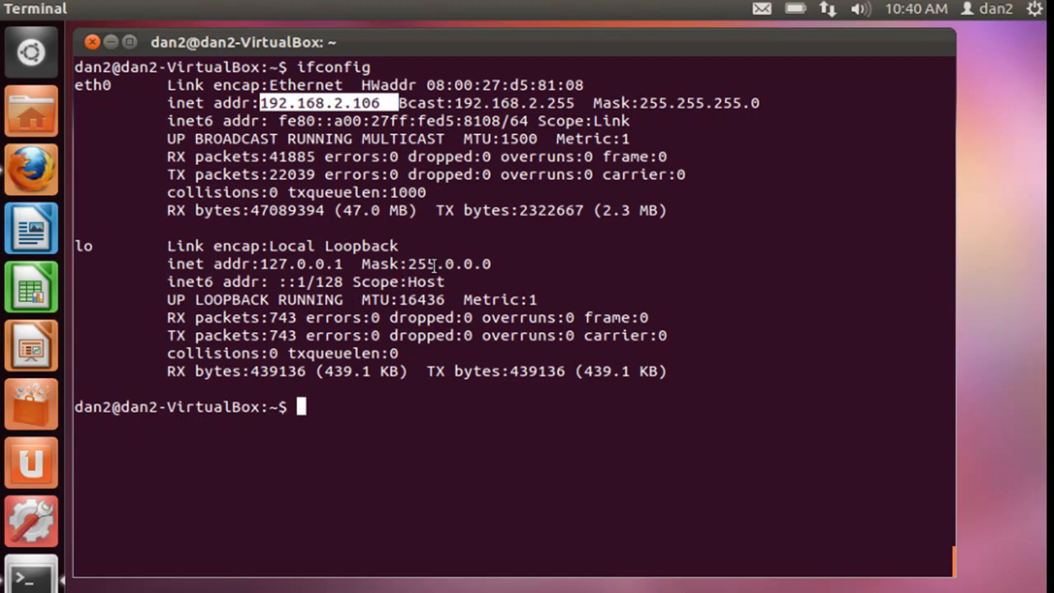
mouse_move(593, 293)
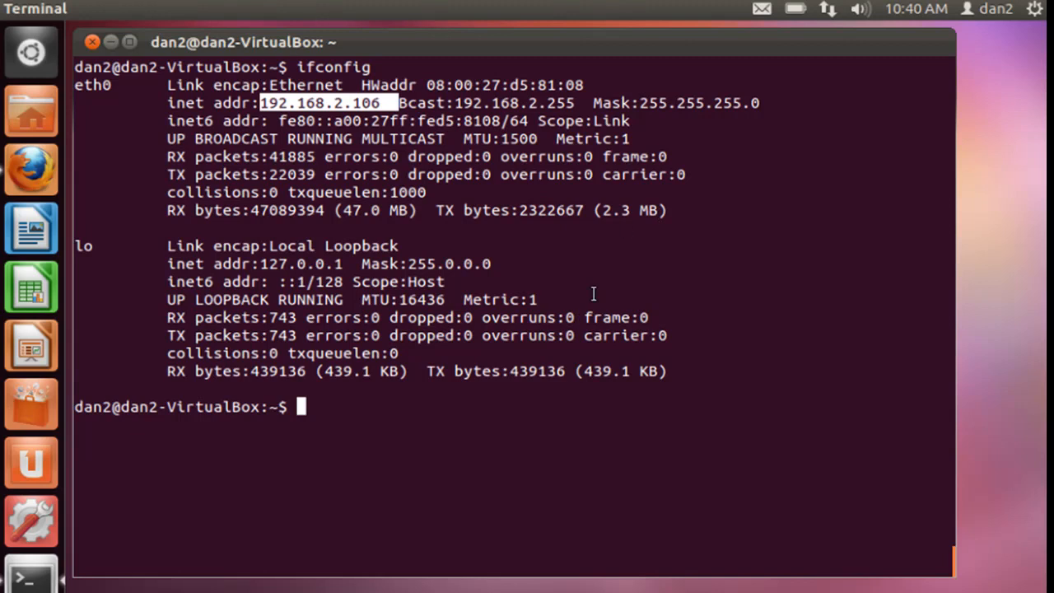
mouse_move(506, 87)
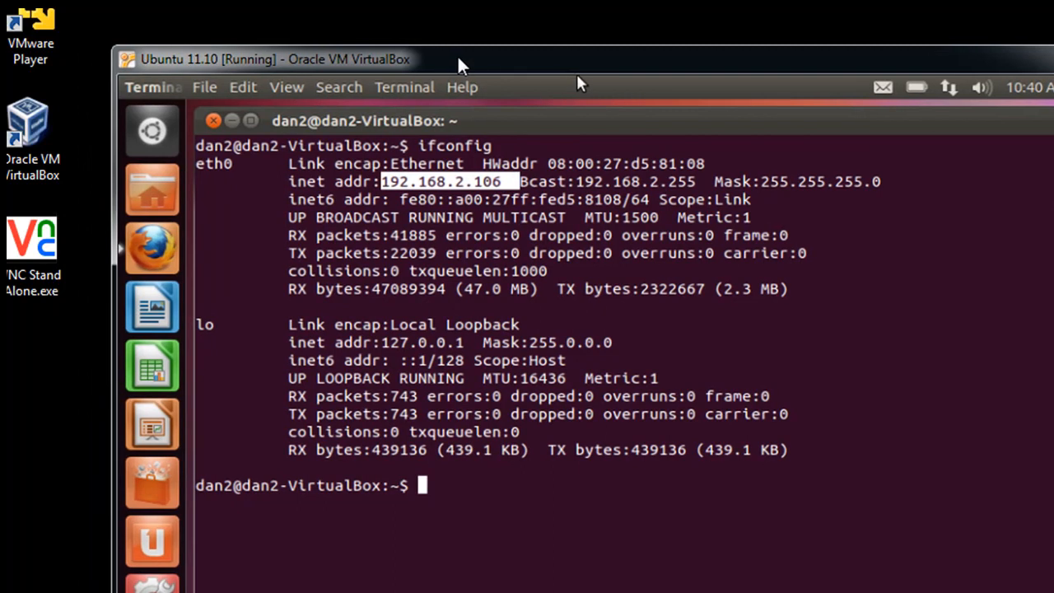
drag(461, 59, 675, 46)
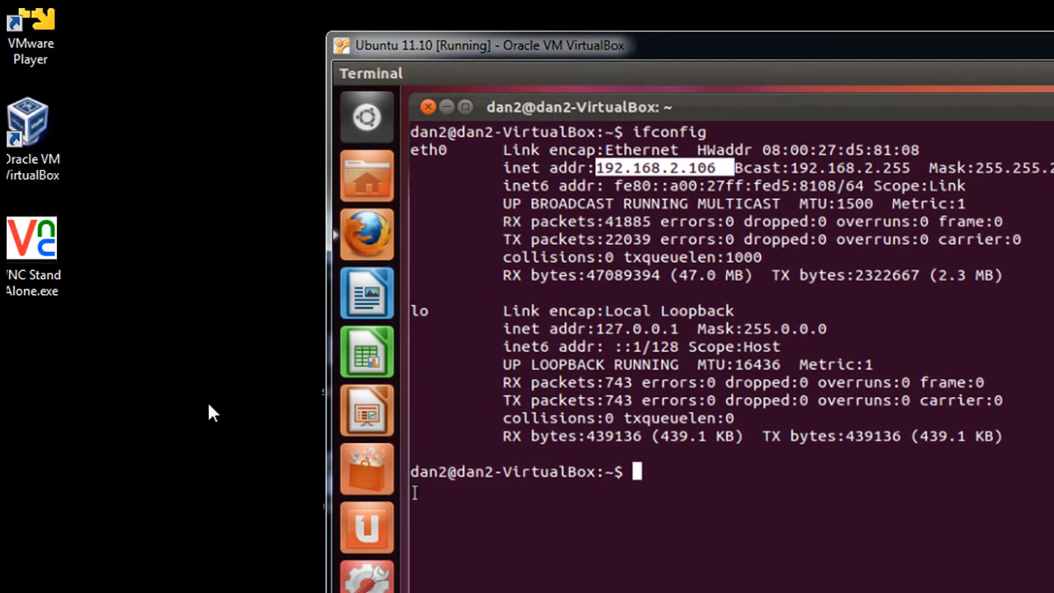
mouse_move(22, 318)
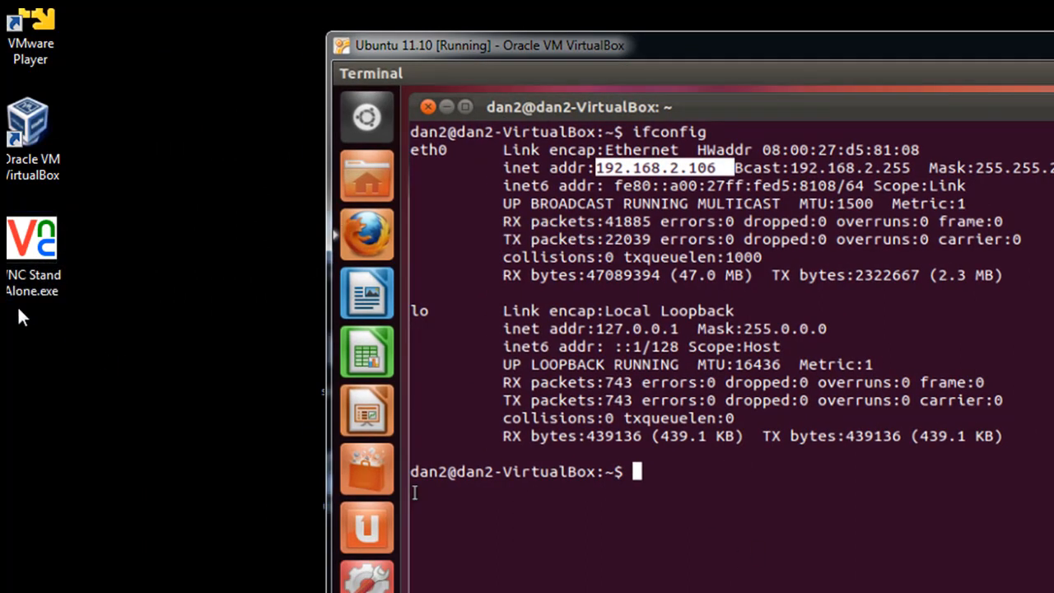
click(33, 243)
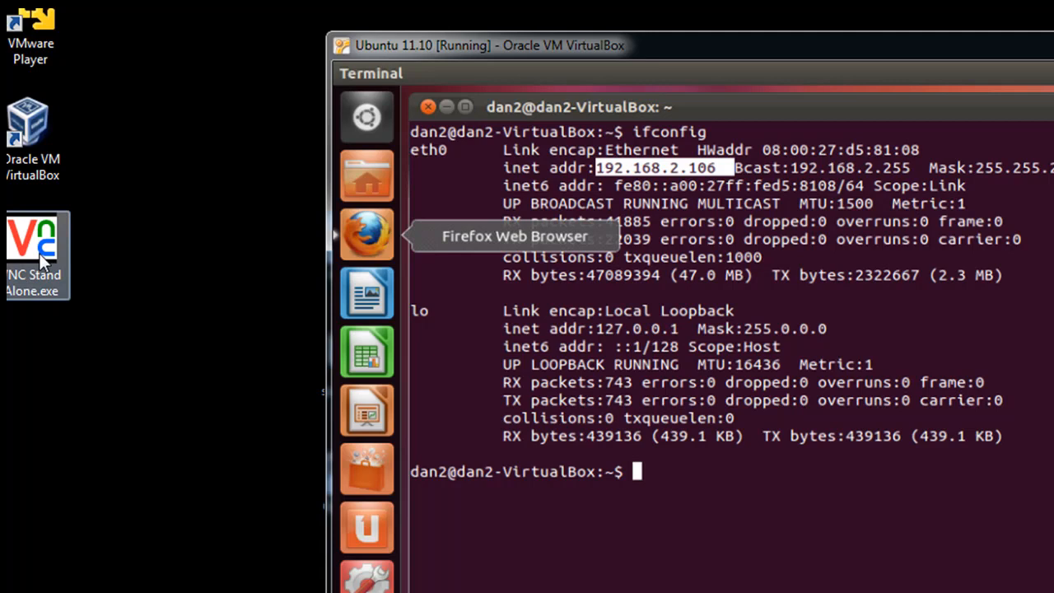
mouse_move(48, 263)
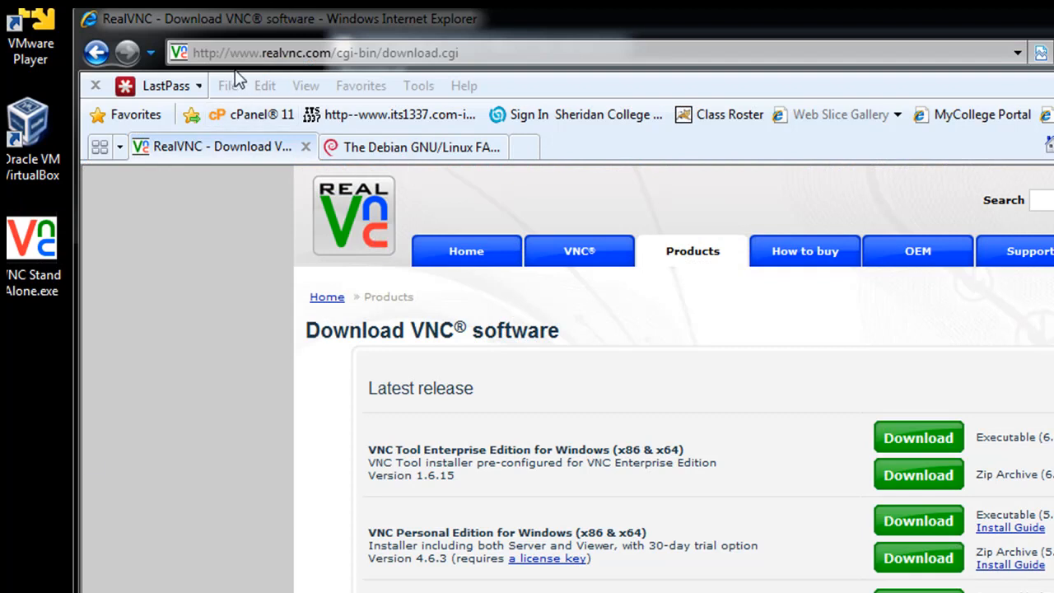
mouse_move(329, 65)
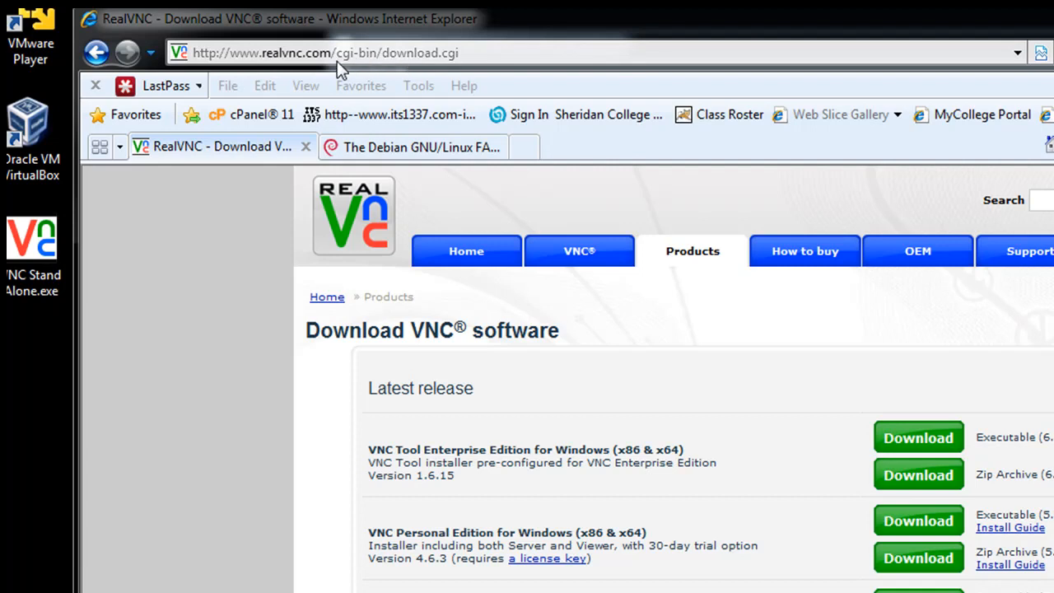
mouse_move(371, 64)
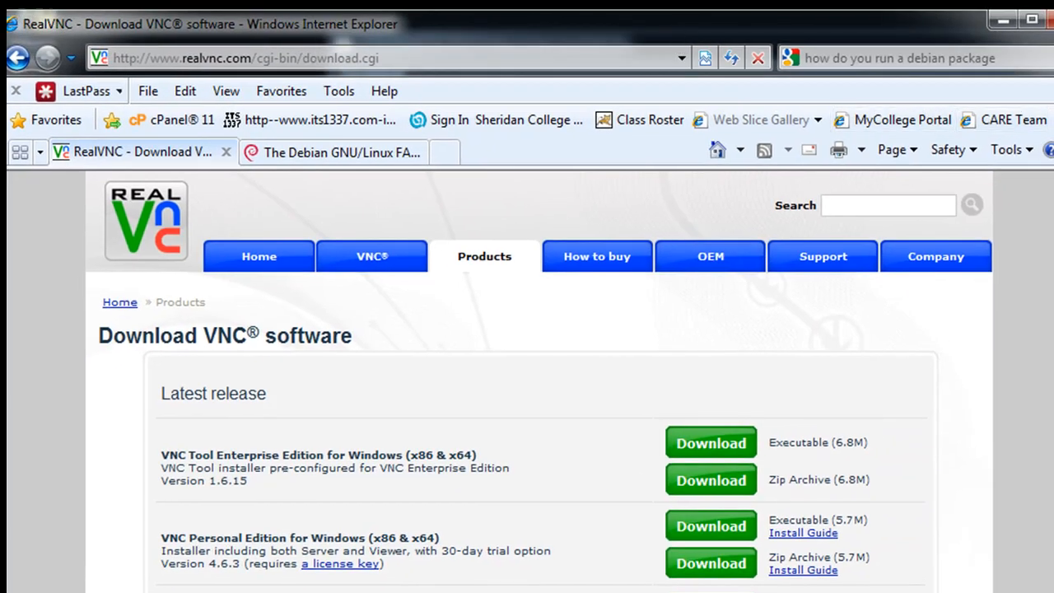
Scroll the RealVNC download page to the VNC Personal Edition Viewer for Windows
scroll(down, 3)
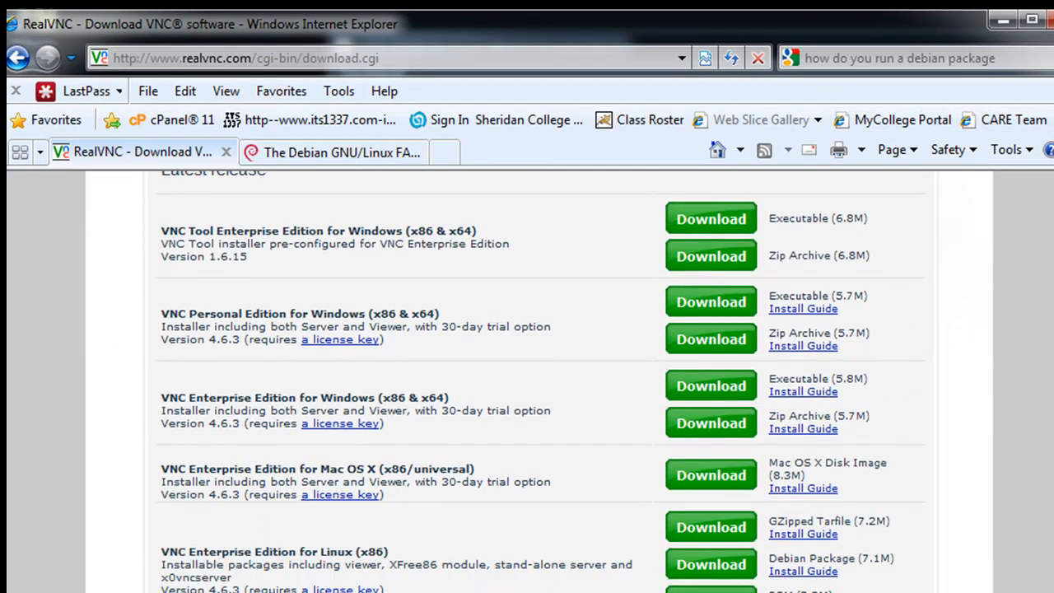
scroll(down, 3)
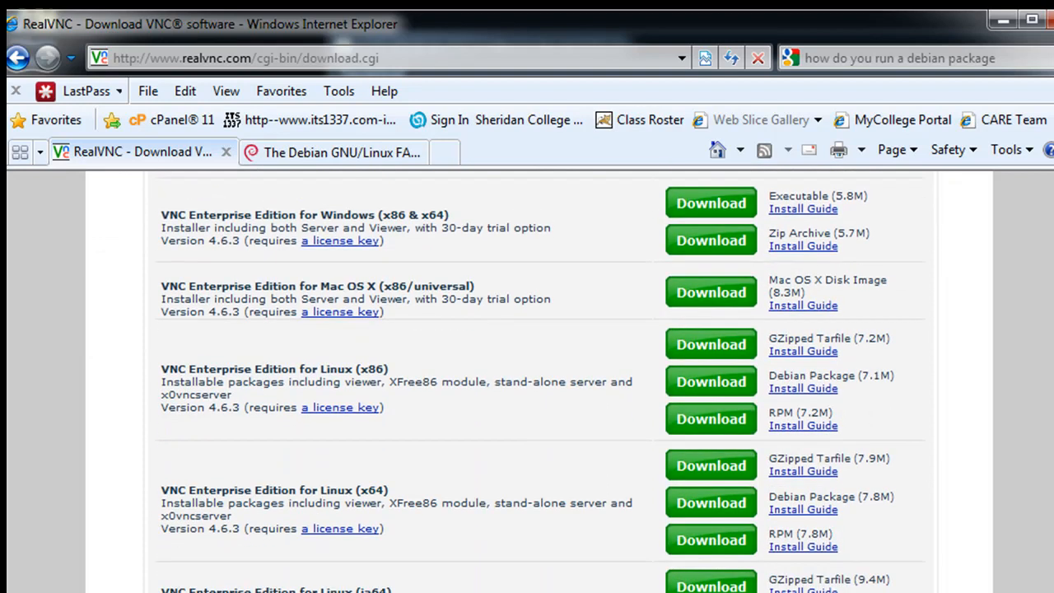
scroll(down, 3)
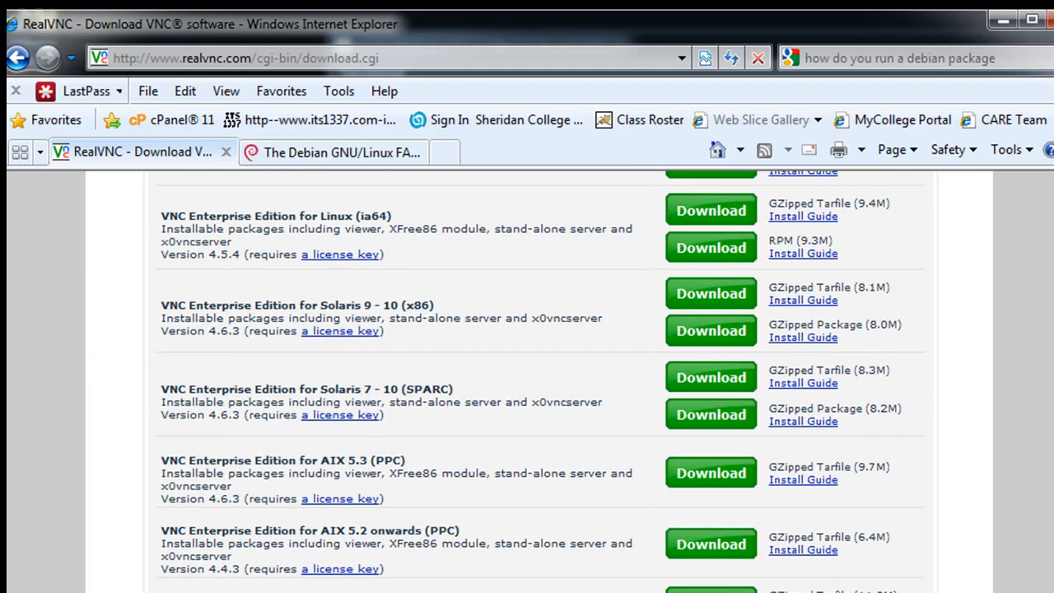
scroll(down, 3)
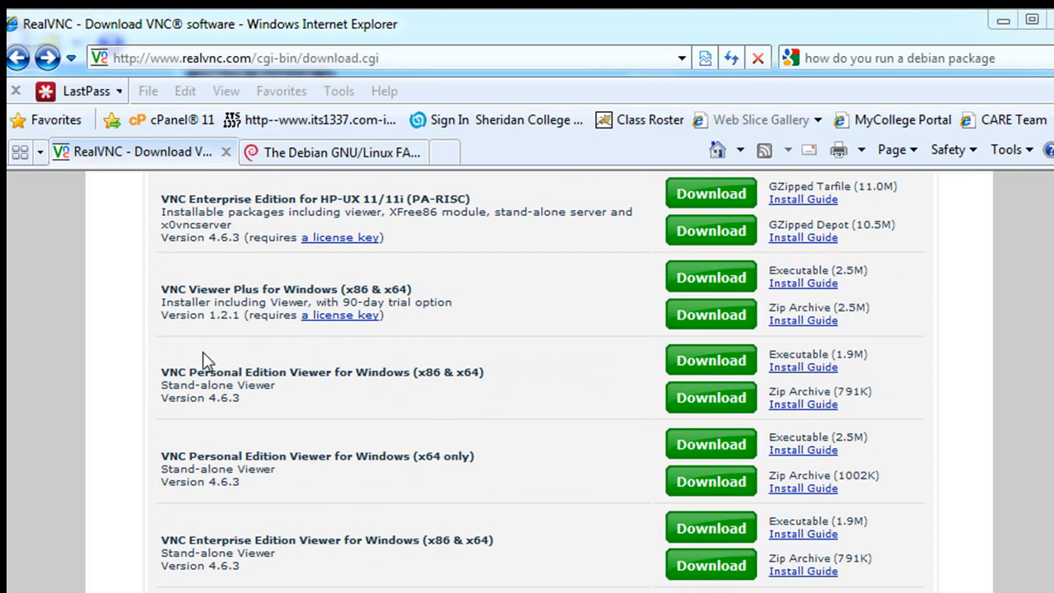
mouse_move(204, 386)
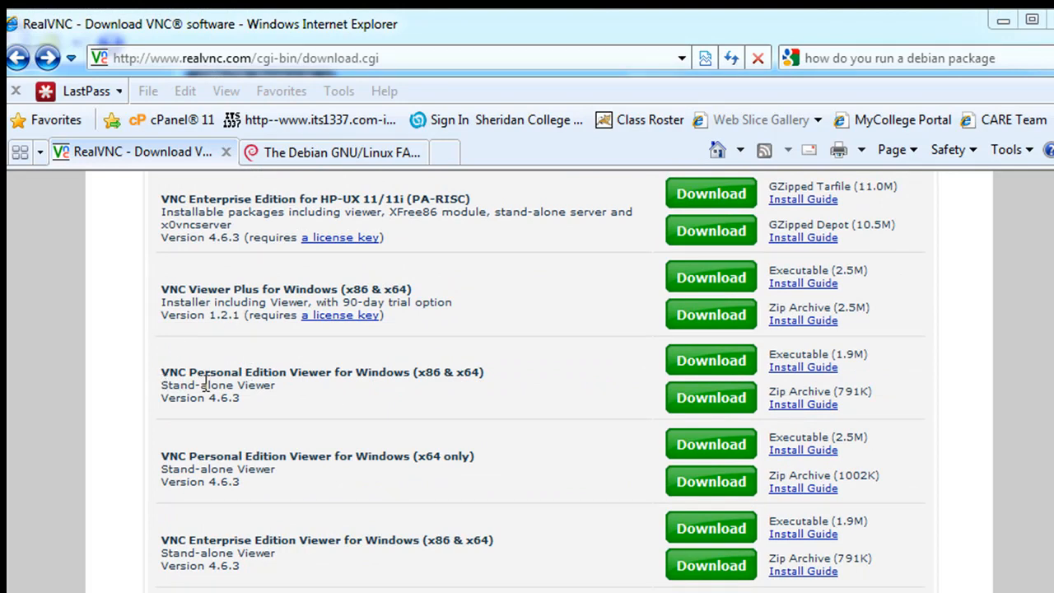
mouse_move(432, 394)
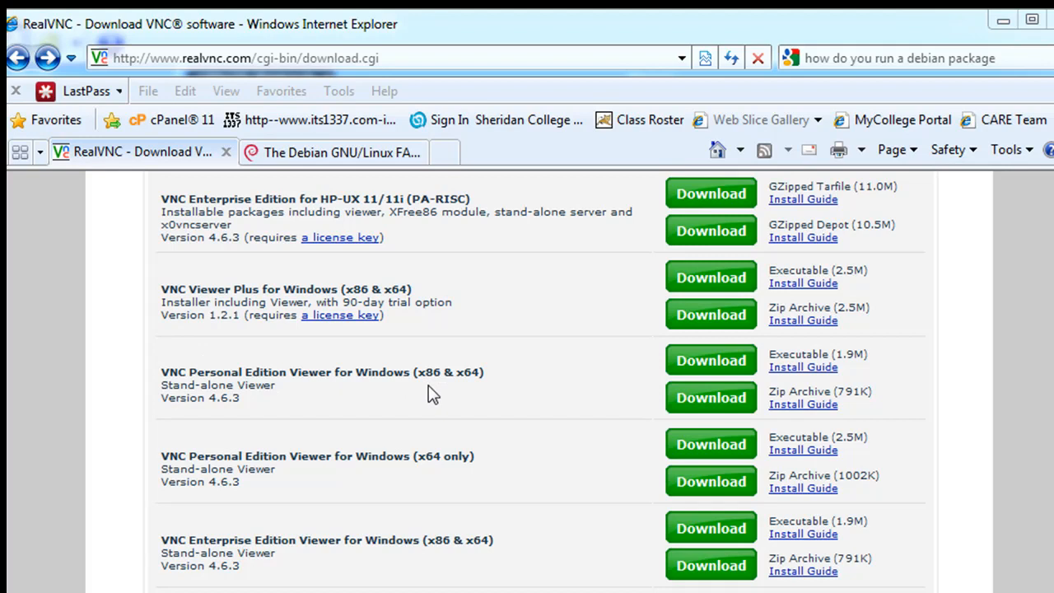
mouse_move(160, 394)
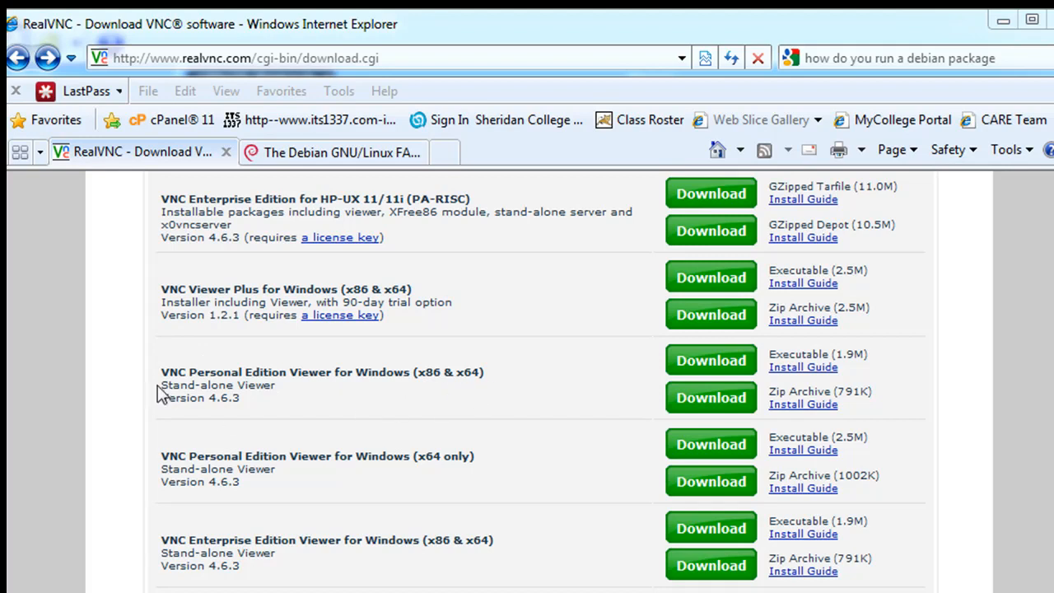
mouse_move(264, 412)
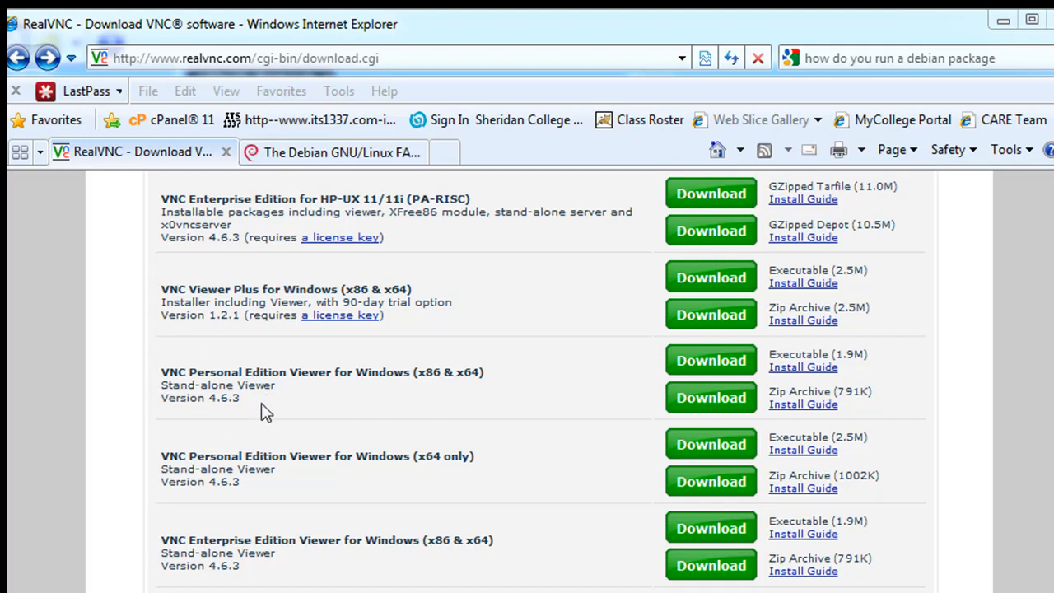
mouse_move(262, 389)
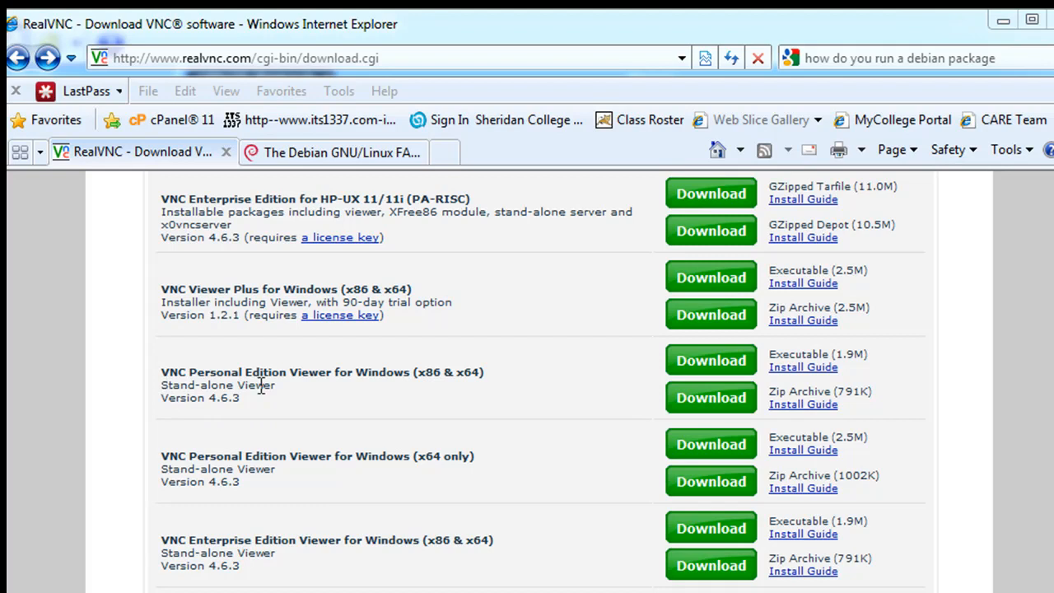
mouse_move(455, 407)
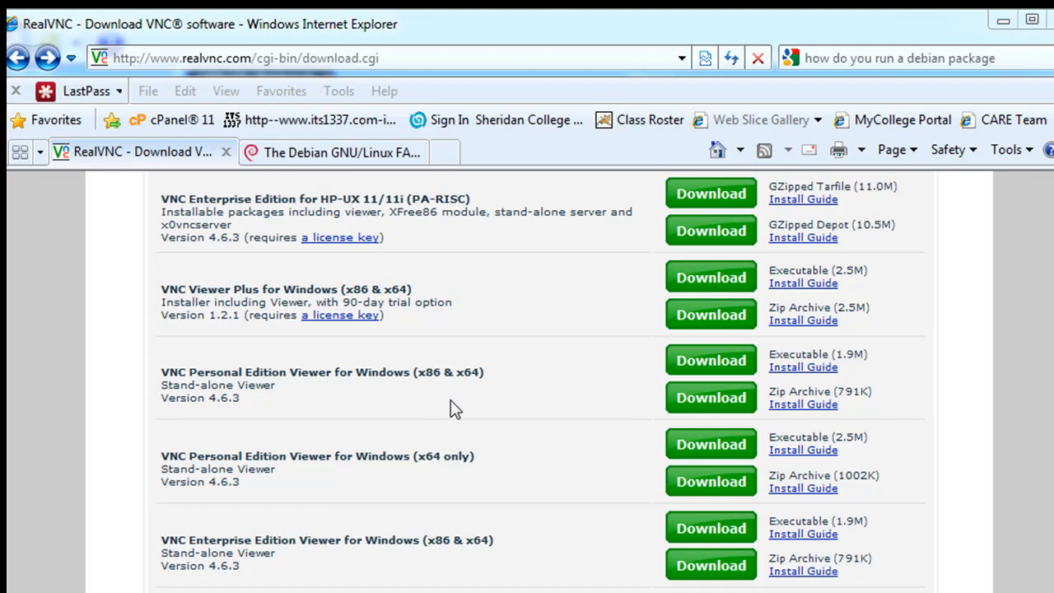
mouse_move(723, 366)
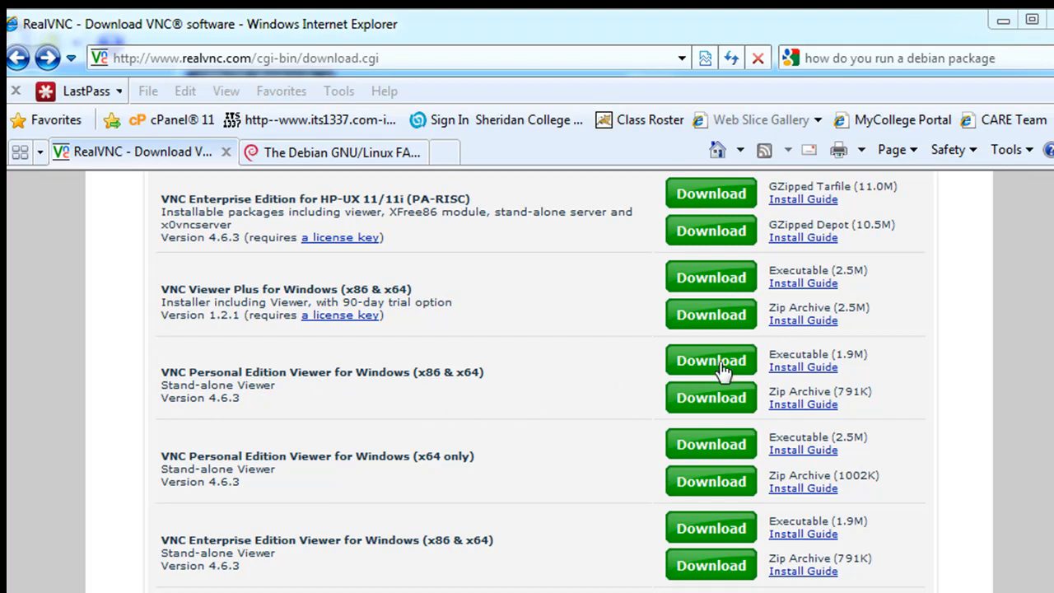
mouse_move(331, 405)
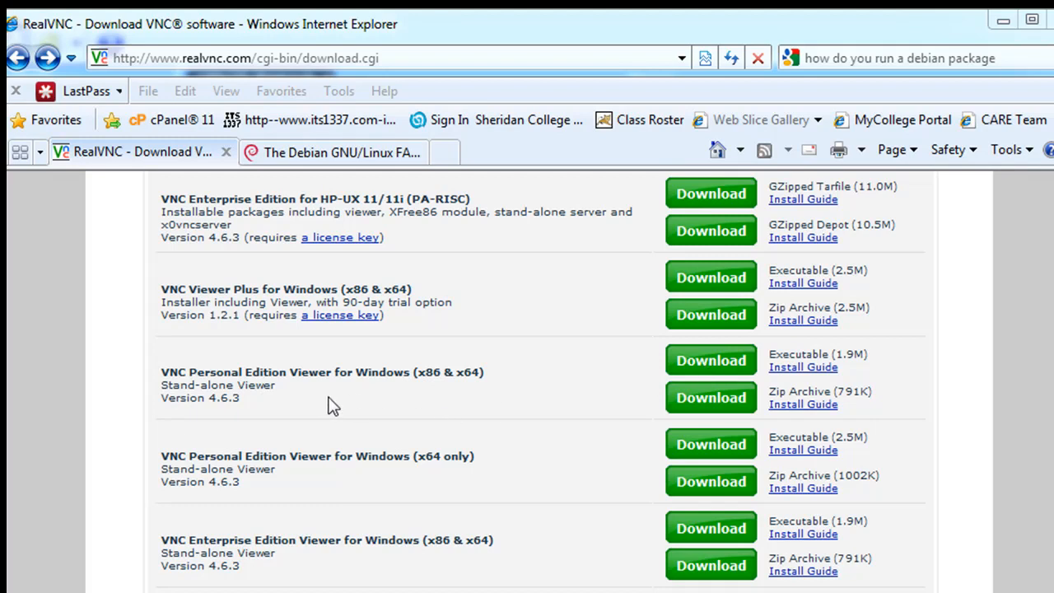
mouse_move(351, 403)
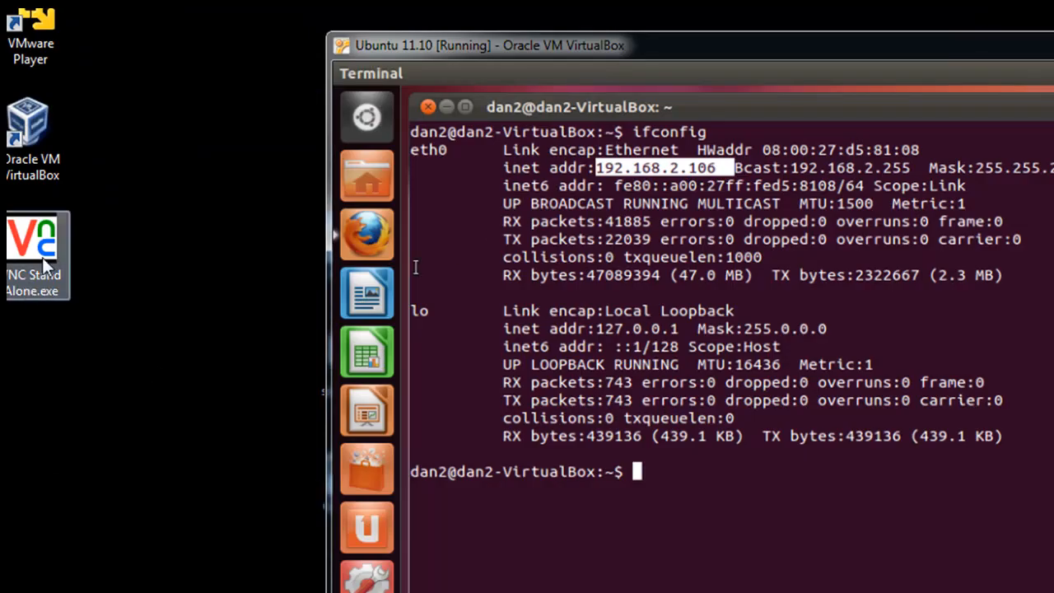
Launch the VNC viewer and connect to server 192.168.2.106
double_click(34, 243)
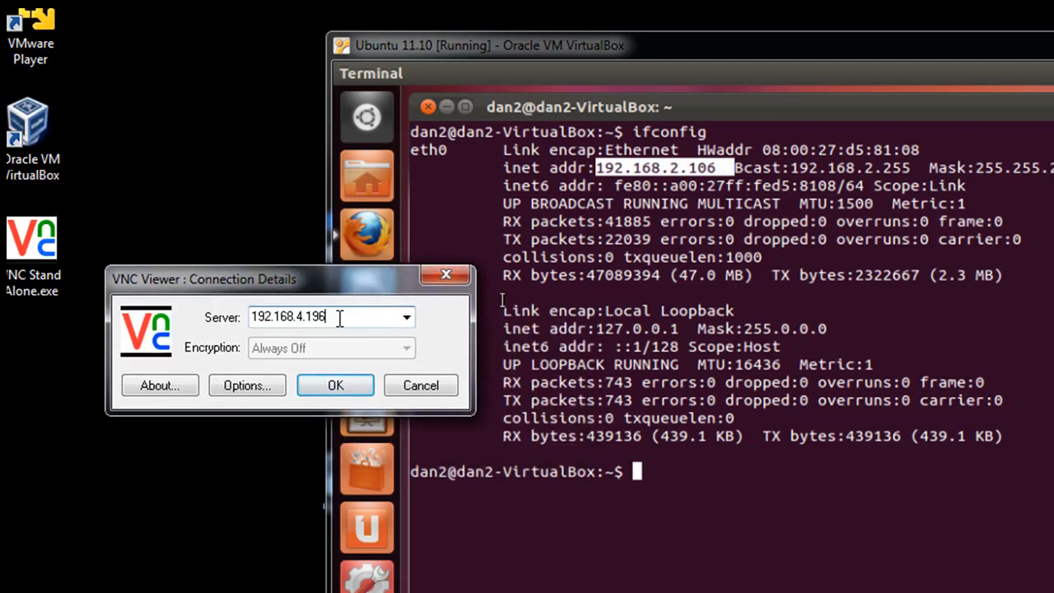
key(BackSpace)
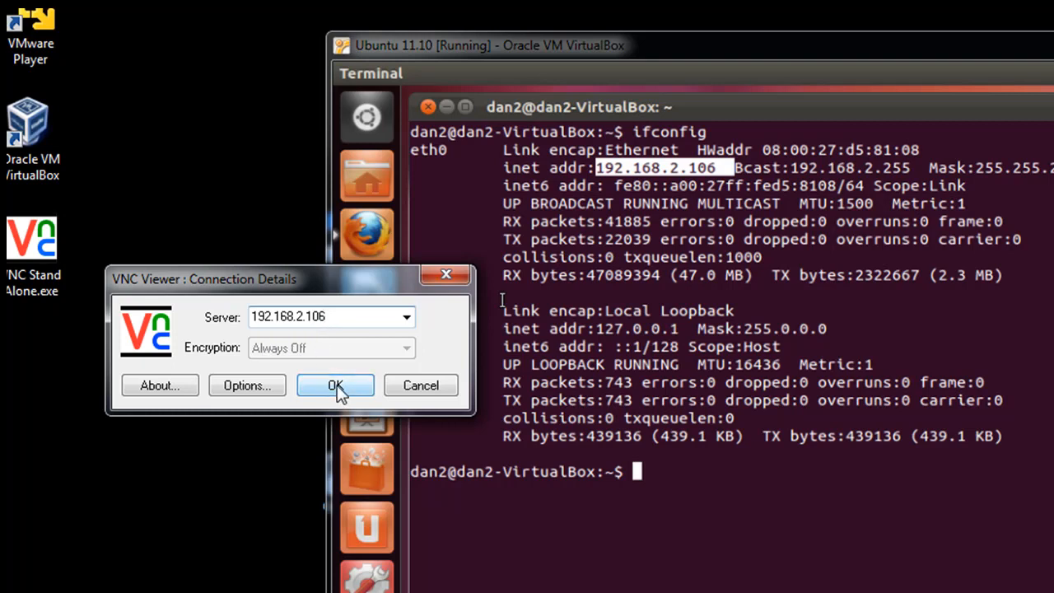
click(334, 386)
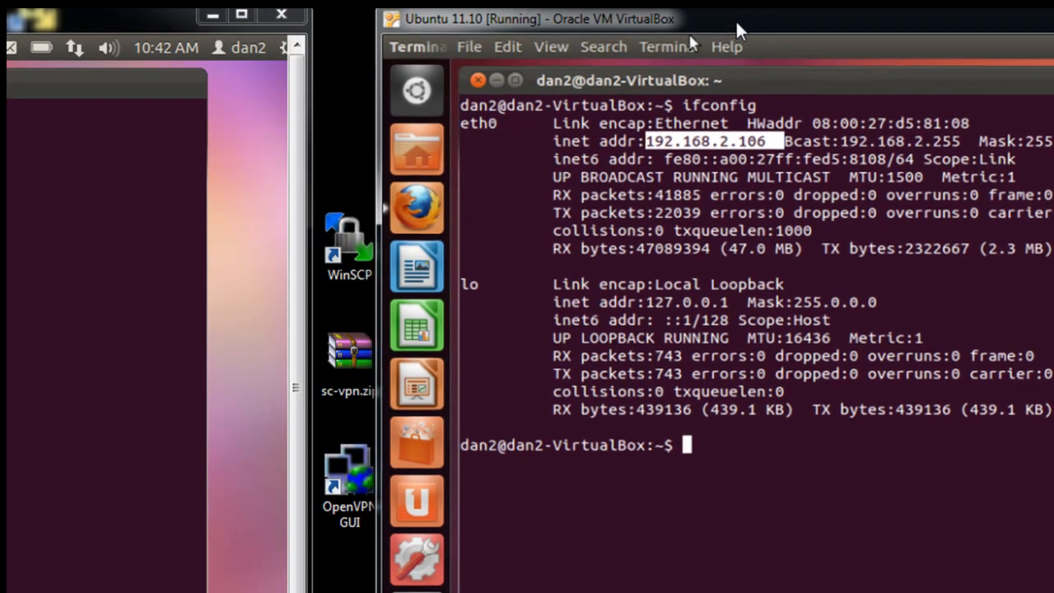
mouse_move(65, 18)
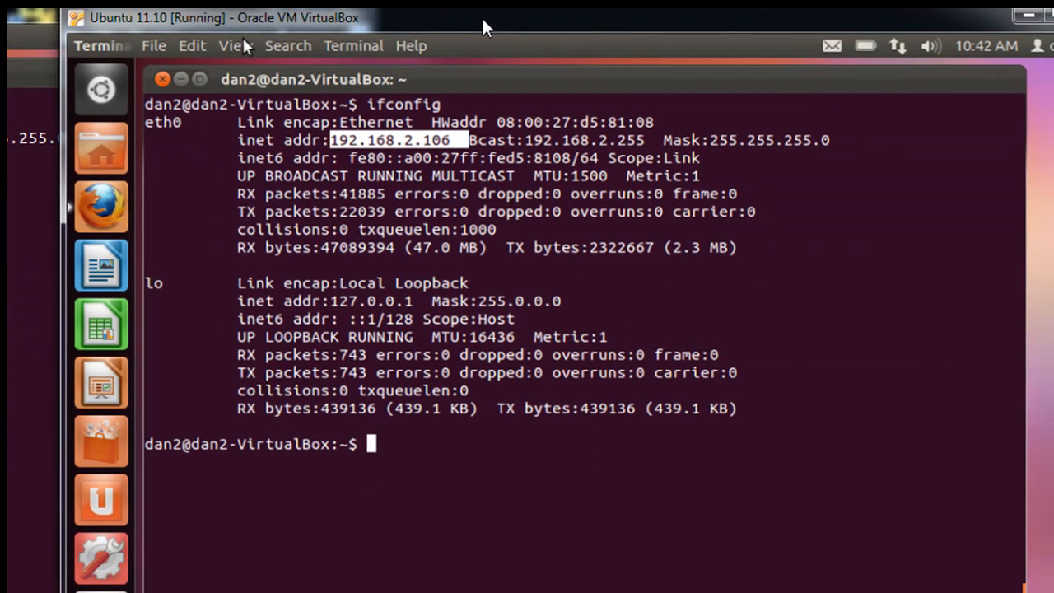
mouse_move(538, 26)
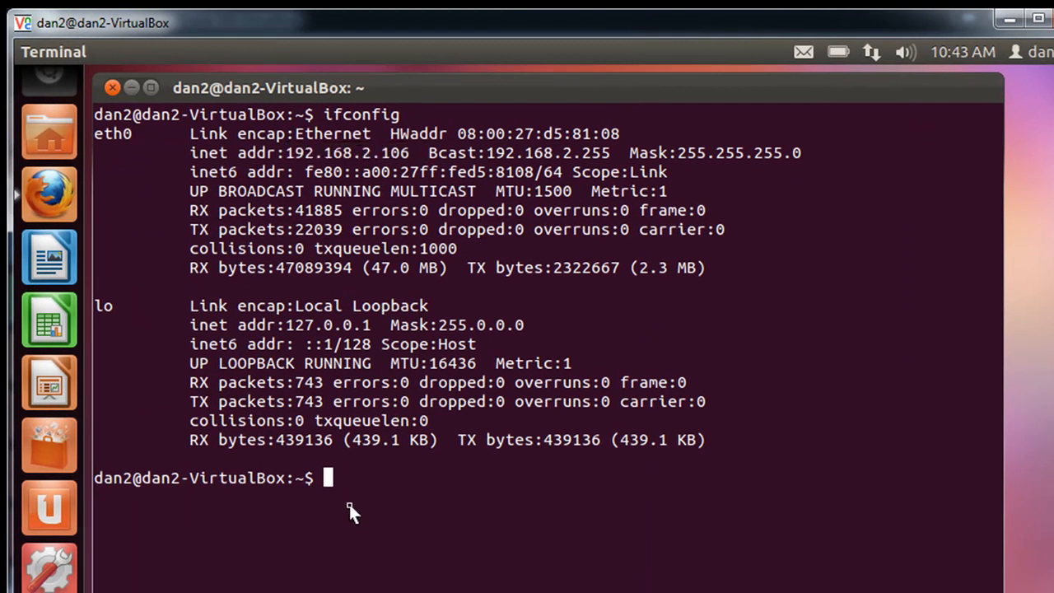
mouse_move(464, 520)
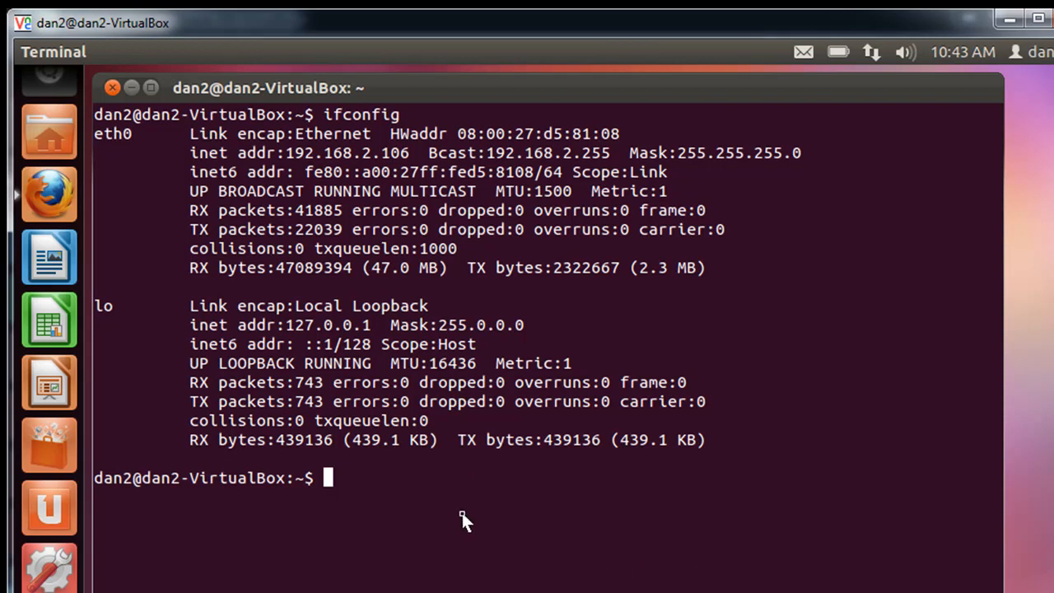
mouse_move(412, 561)
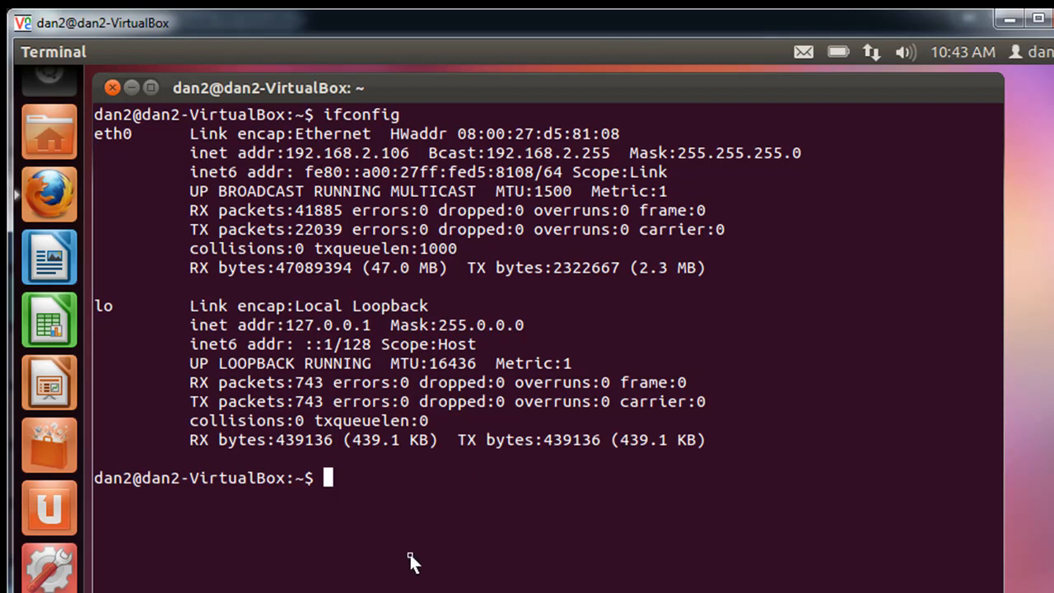
Clear the remote terminal and run 'netstat -an |more' to list connections
text(clear)
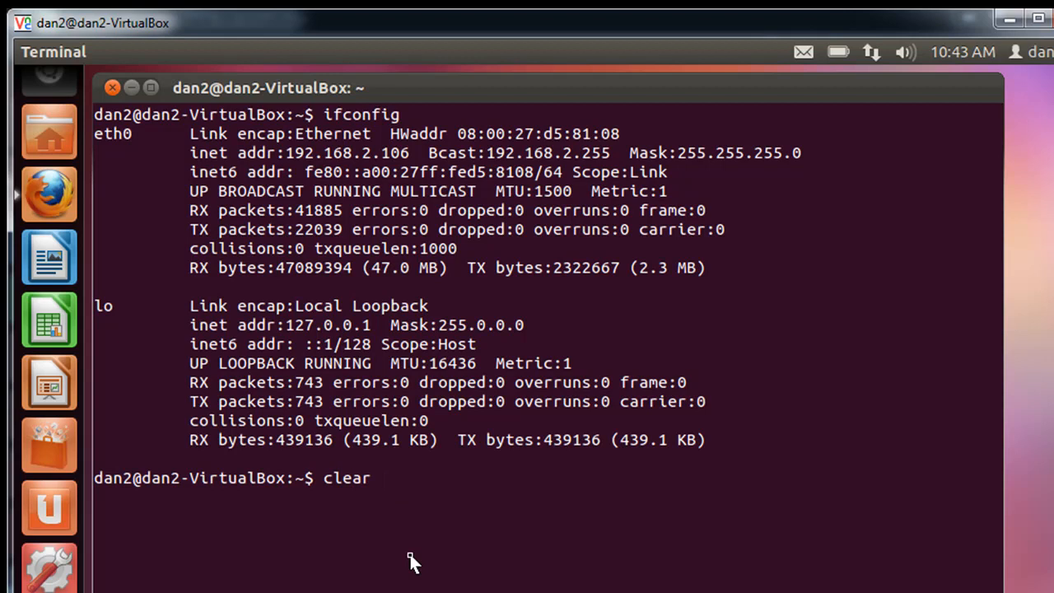
text(netstat -an |more)
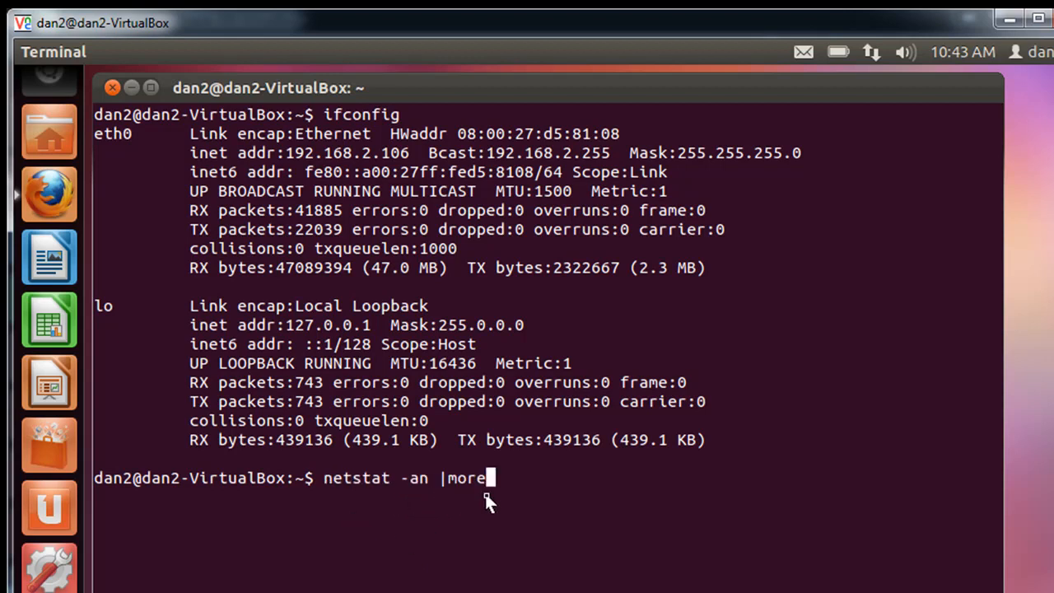
key(Return)
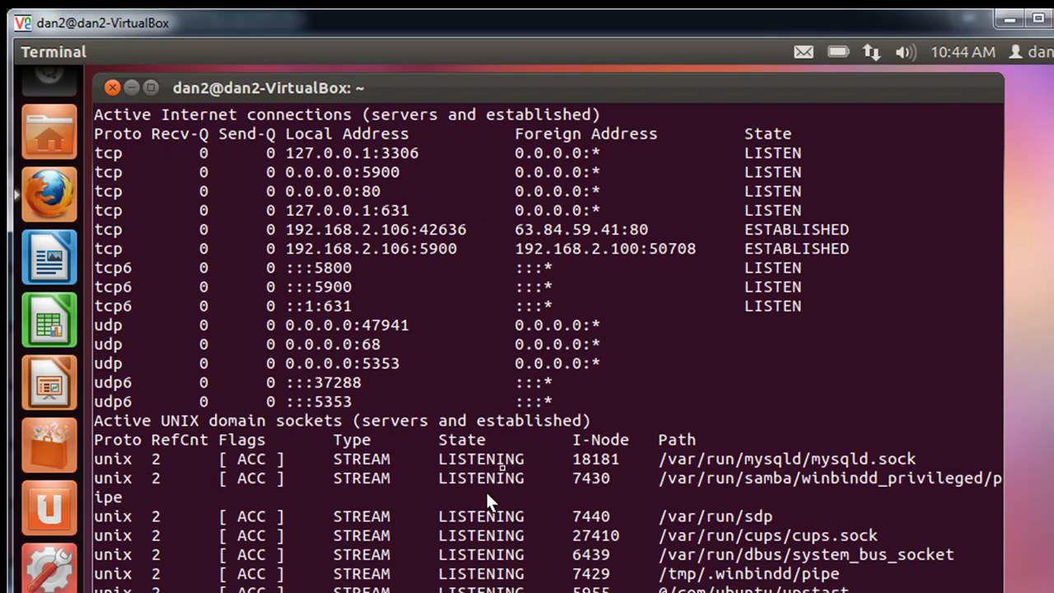
mouse_move(541, 255)
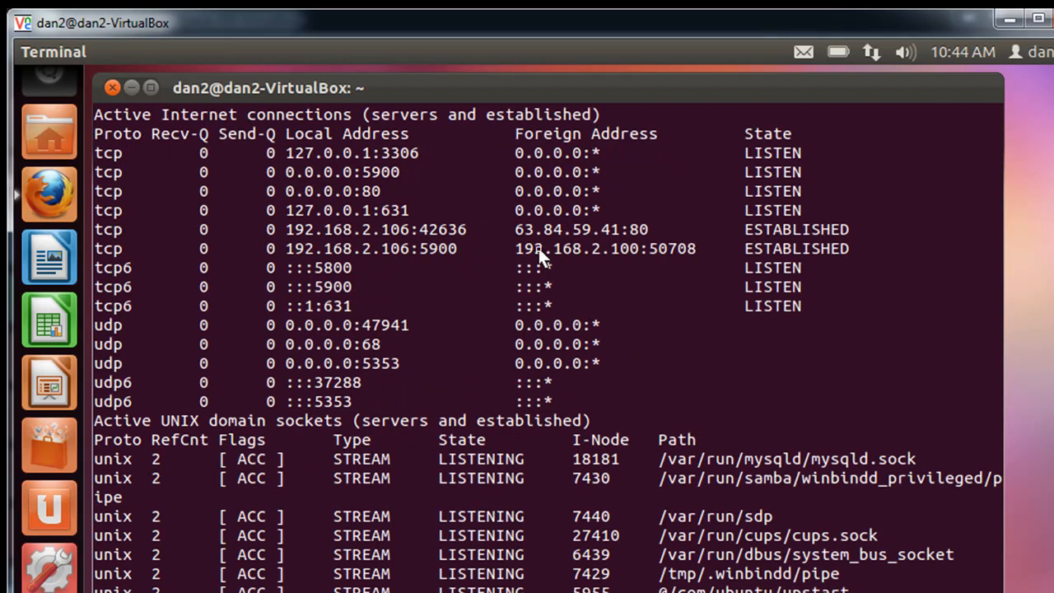
mouse_move(509, 253)
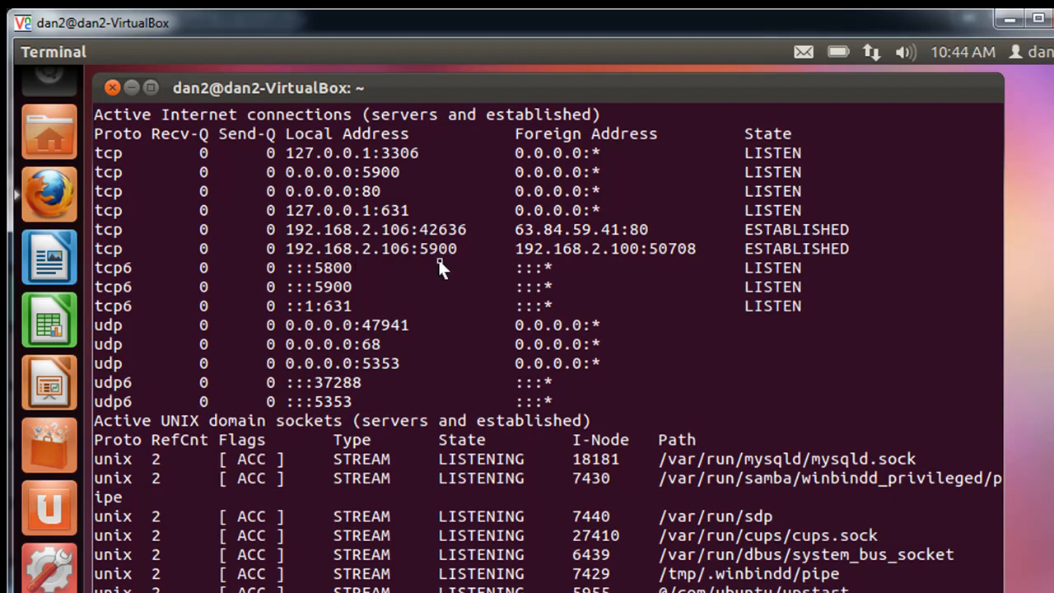
mouse_move(787, 253)
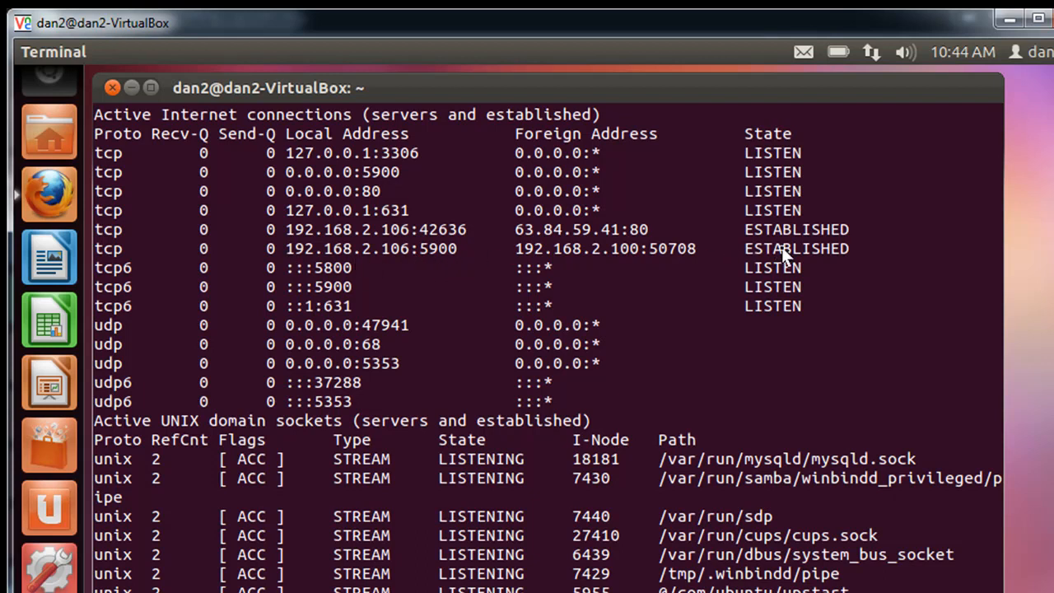
mouse_move(330, 260)
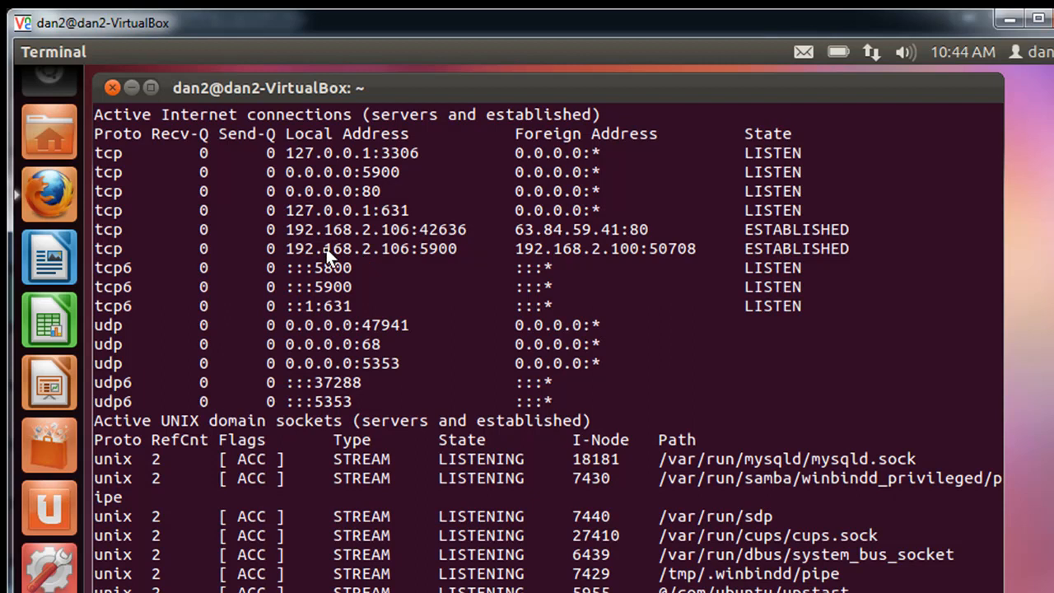
mouse_move(430, 263)
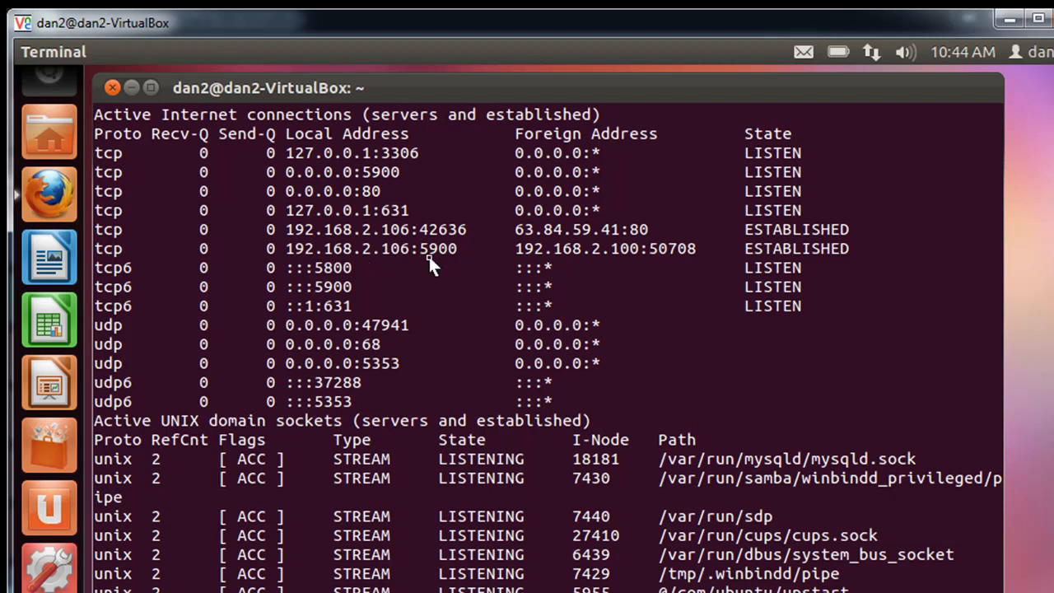
mouse_move(653, 273)
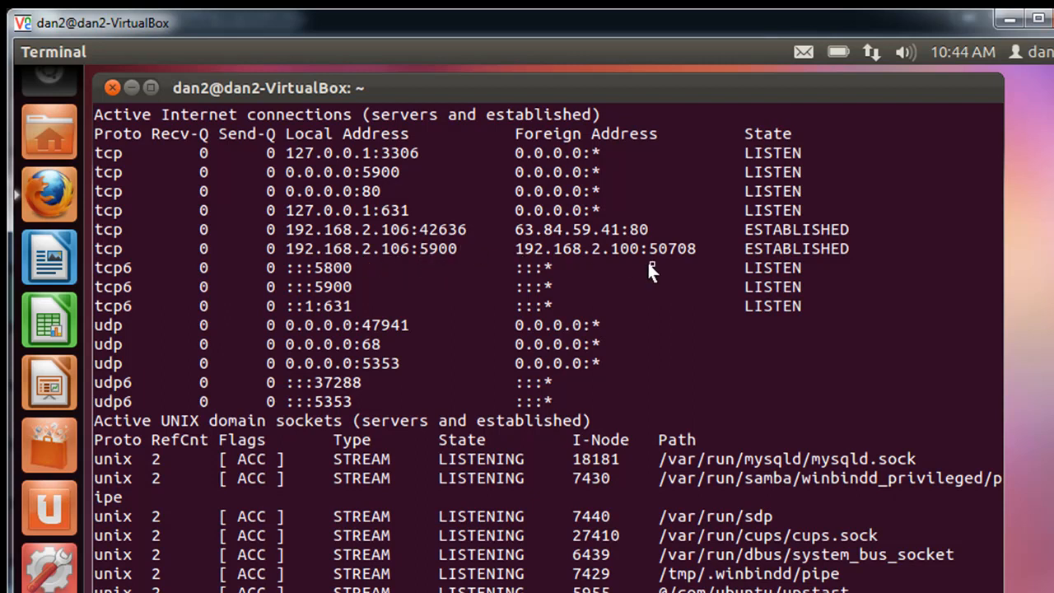
mouse_move(659, 229)
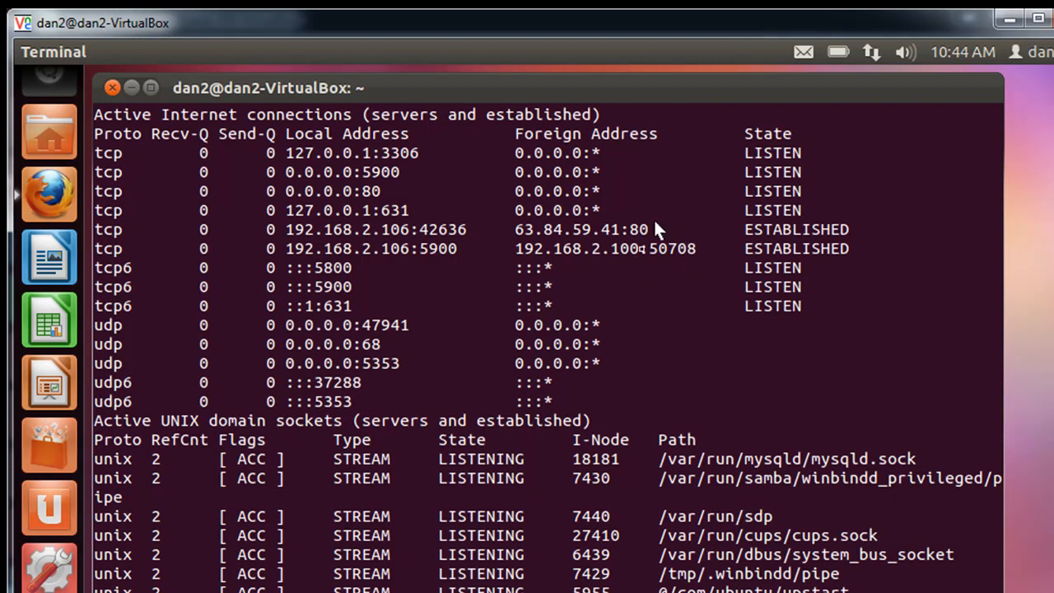
mouse_move(689, 274)
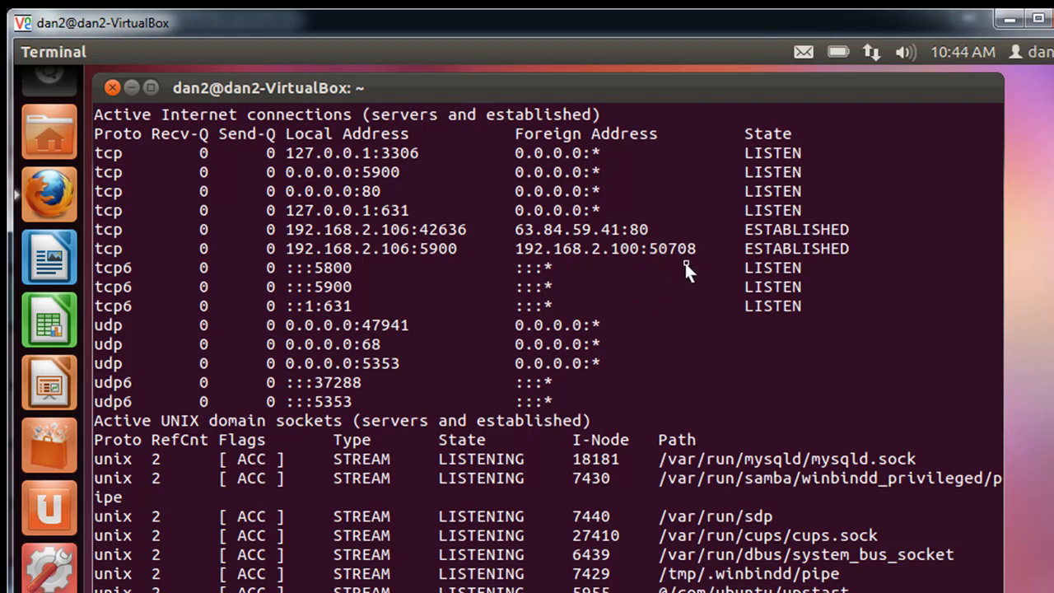
mouse_move(673, 259)
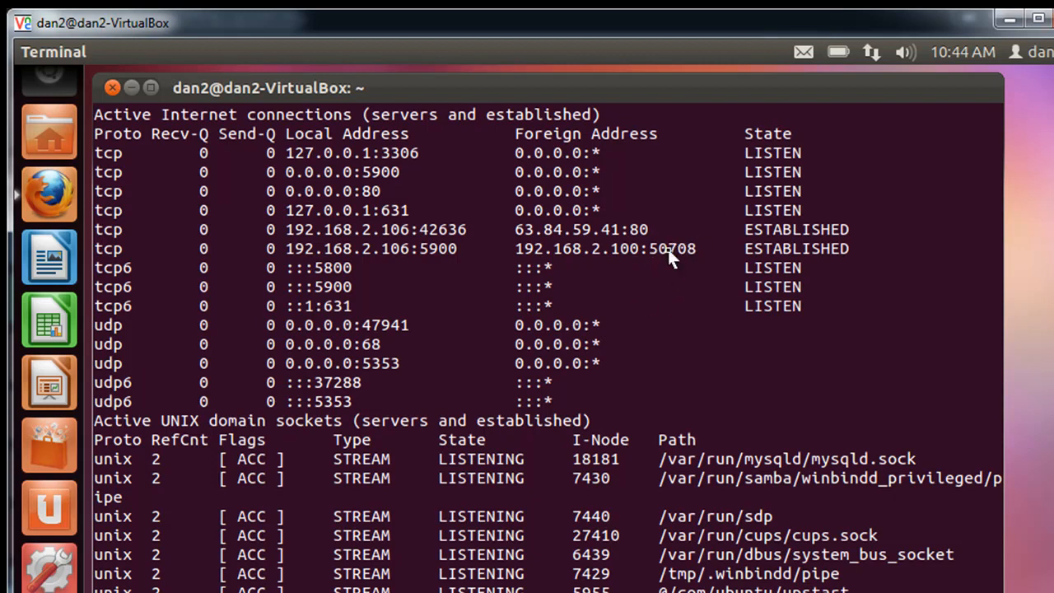
mouse_move(628, 265)
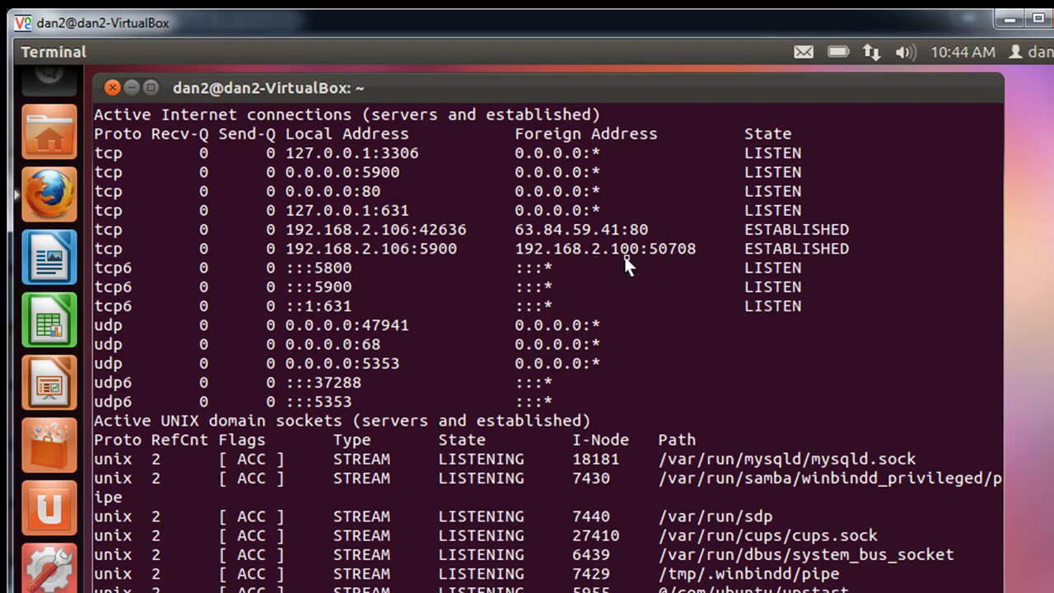
mouse_move(387, 271)
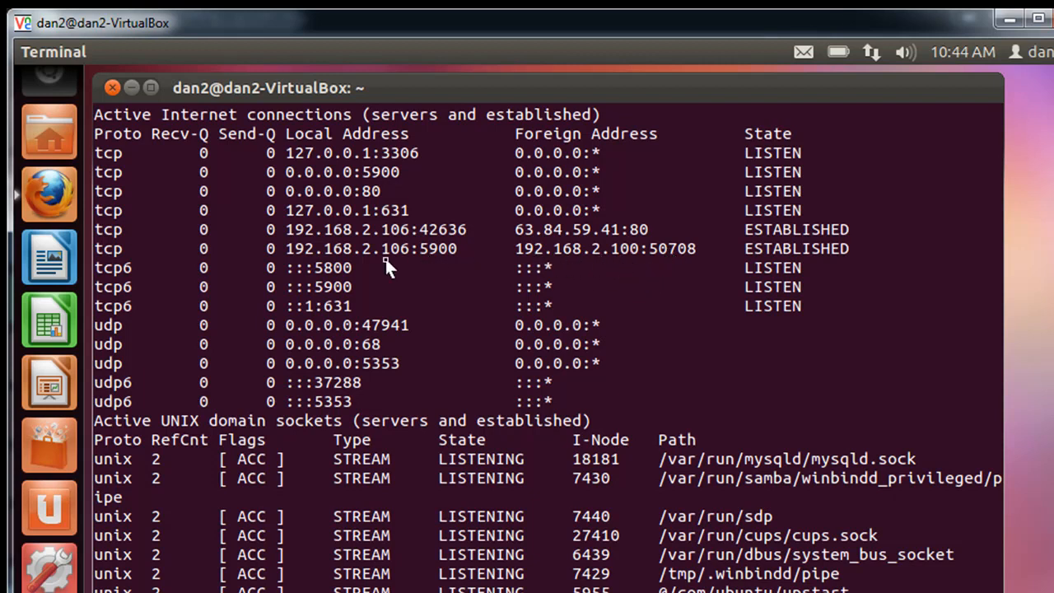
mouse_move(446, 260)
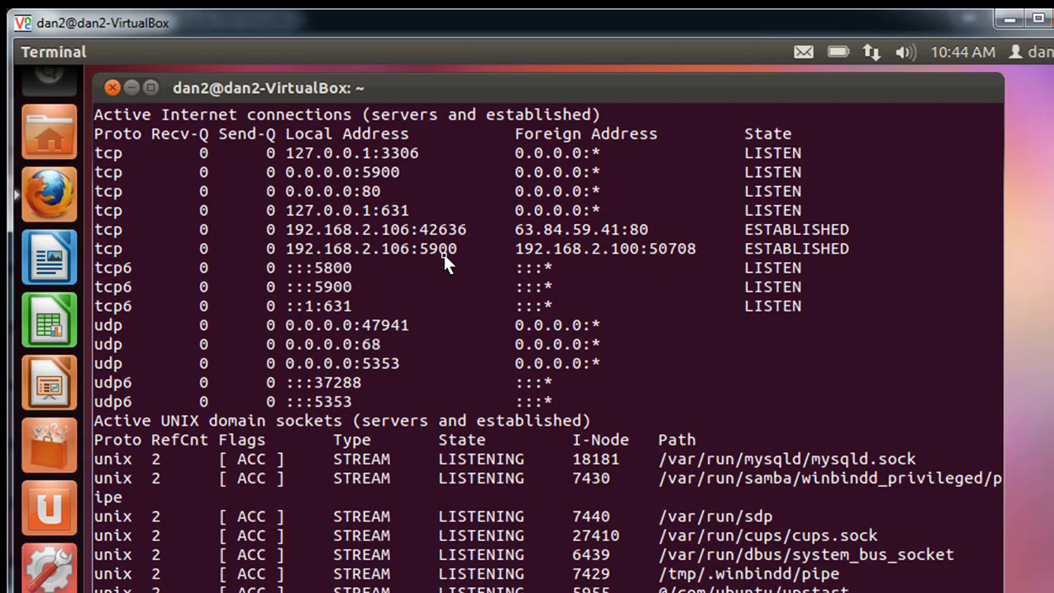
mouse_move(432, 267)
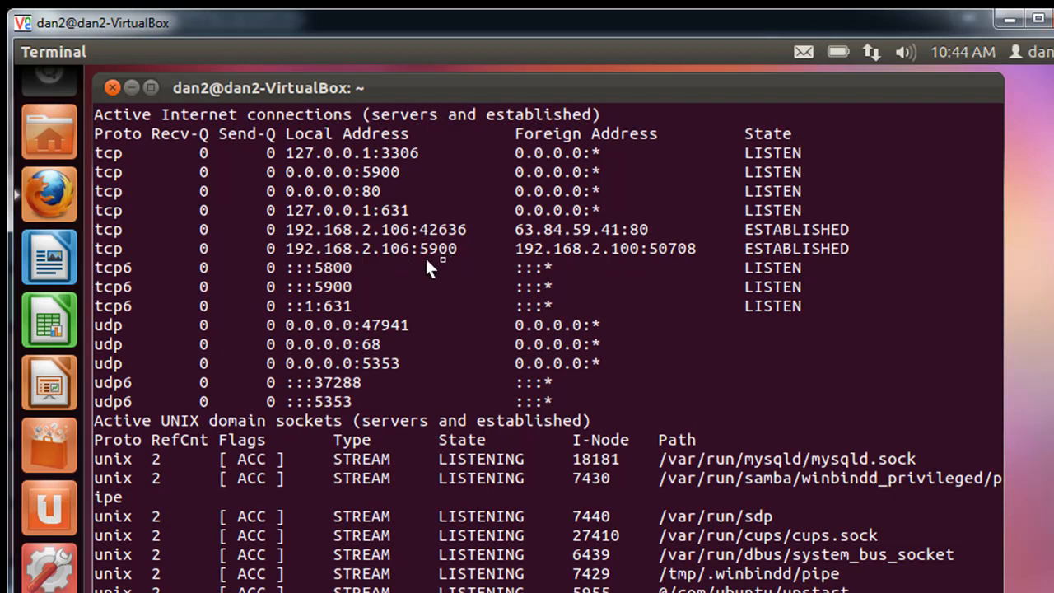
mouse_move(659, 268)
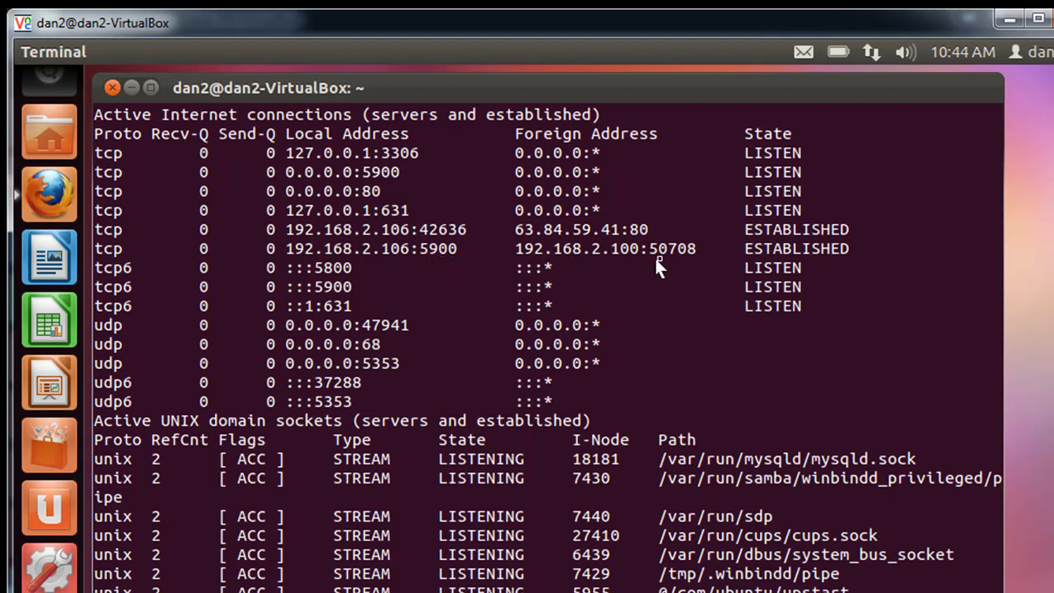
mouse_move(696, 264)
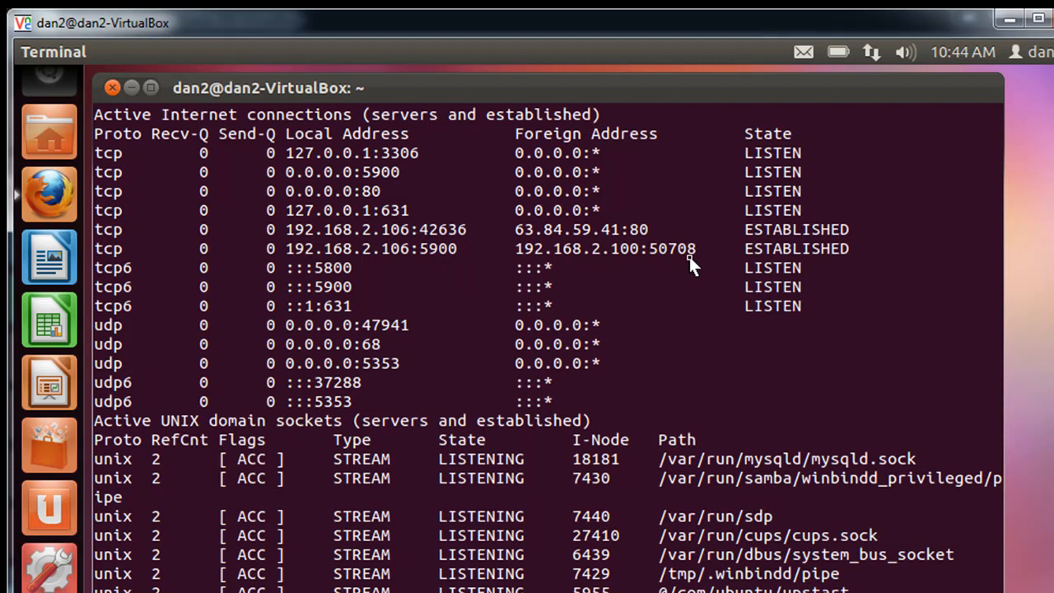
mouse_move(659, 284)
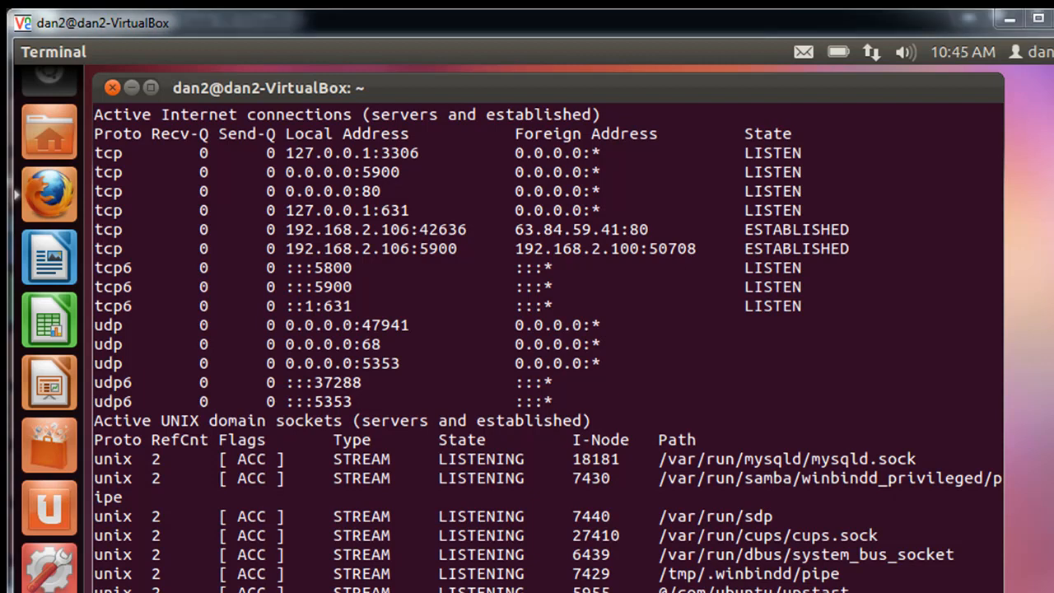
mouse_move(663, 373)
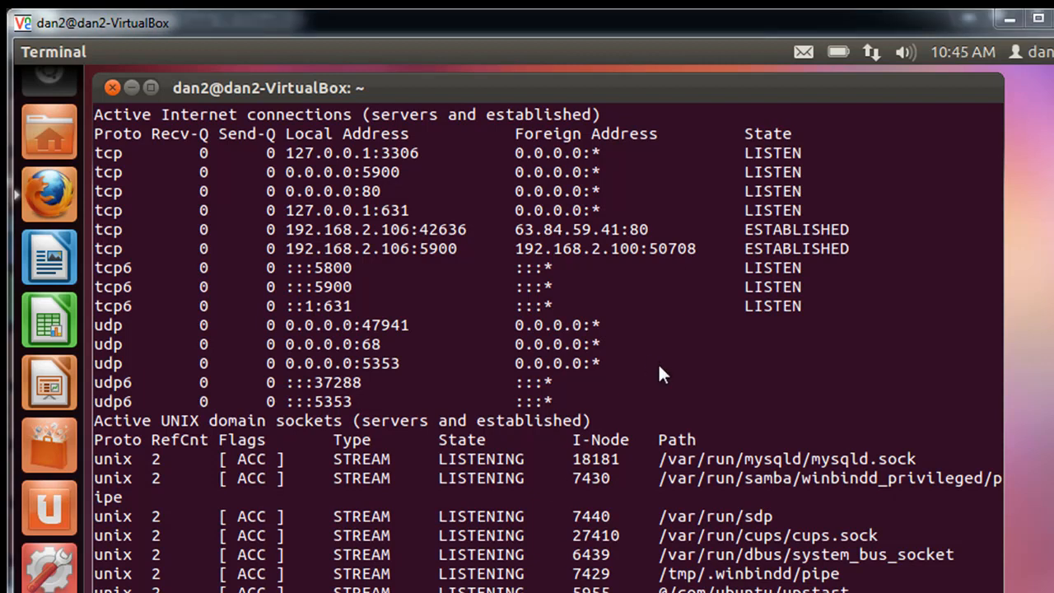
mouse_move(679, 71)
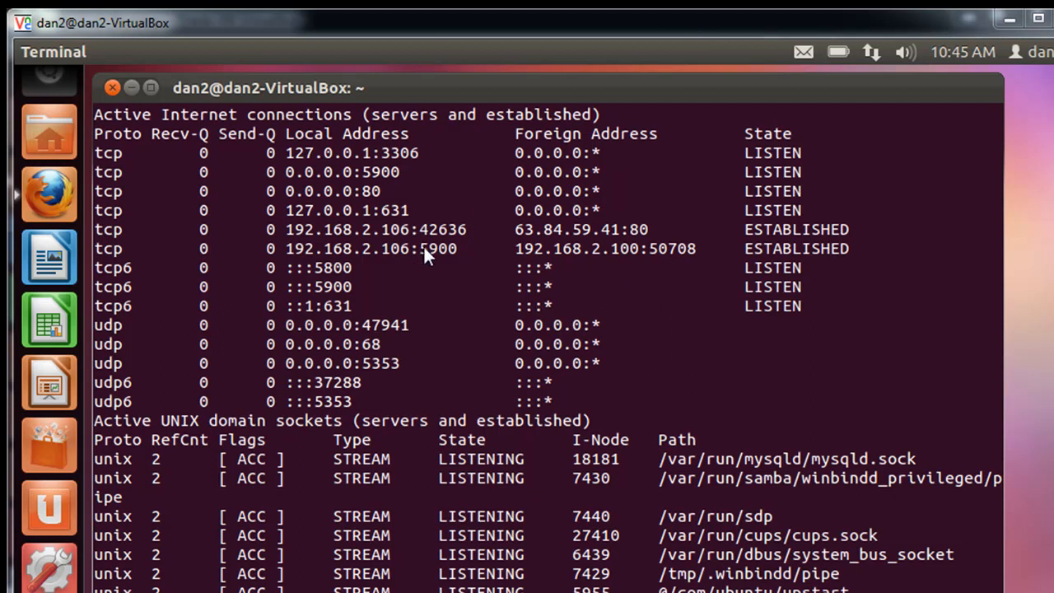
mouse_move(467, 268)
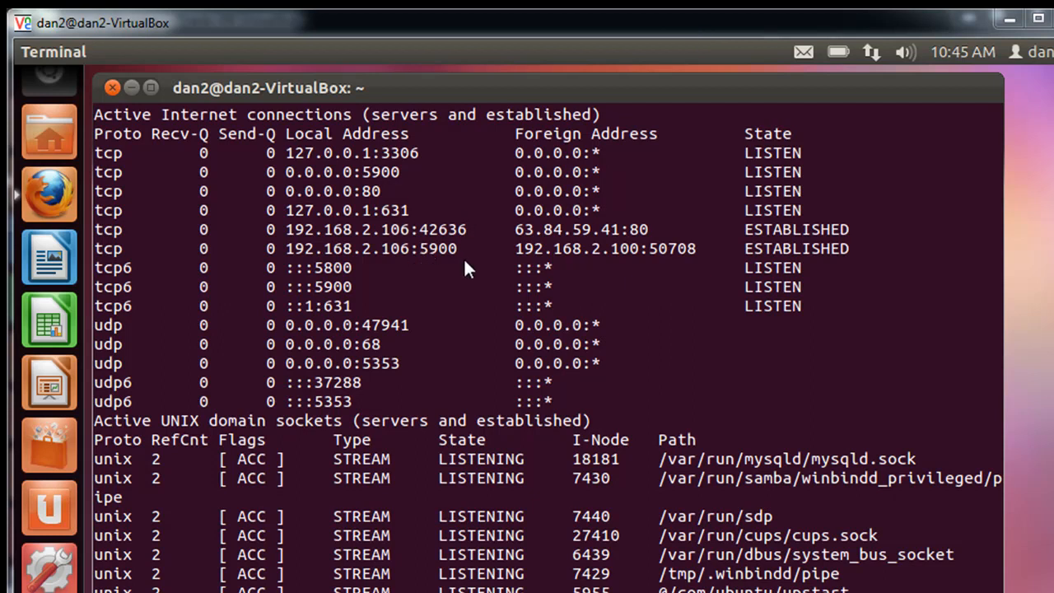
mouse_move(467, 280)
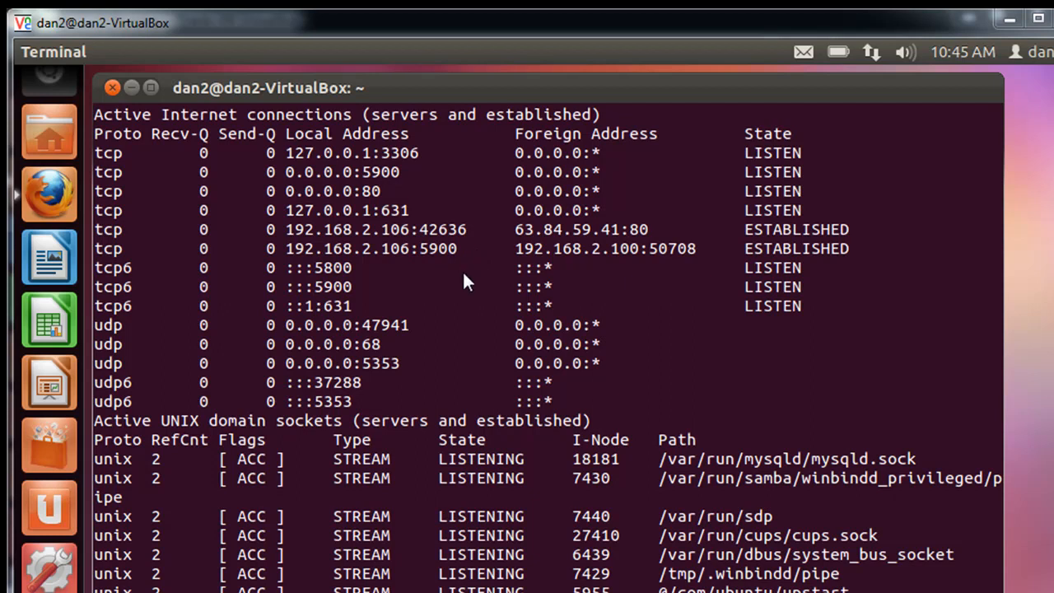
mouse_move(616, 293)
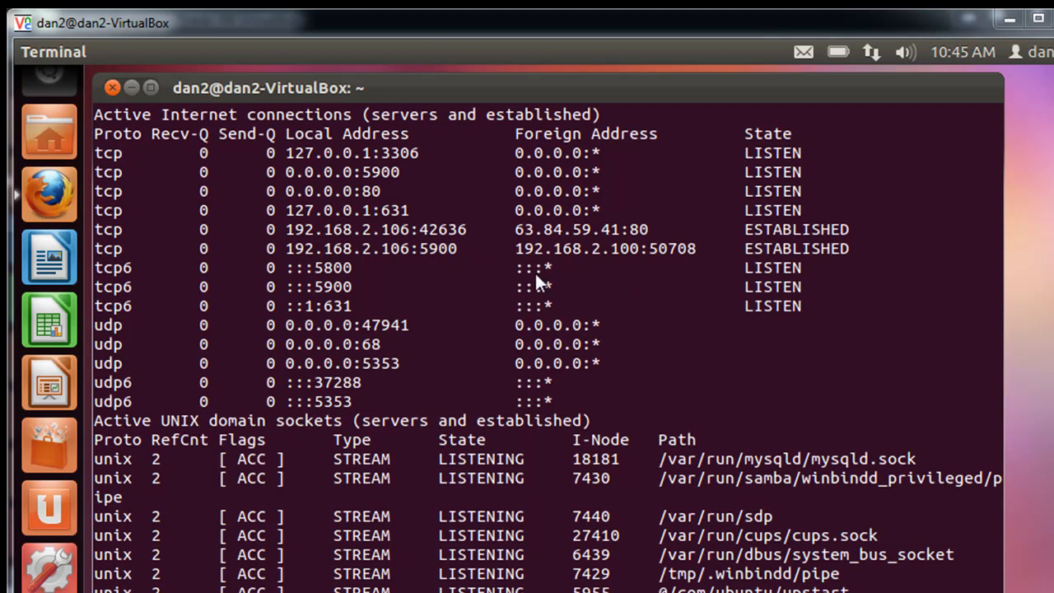
mouse_move(490, 275)
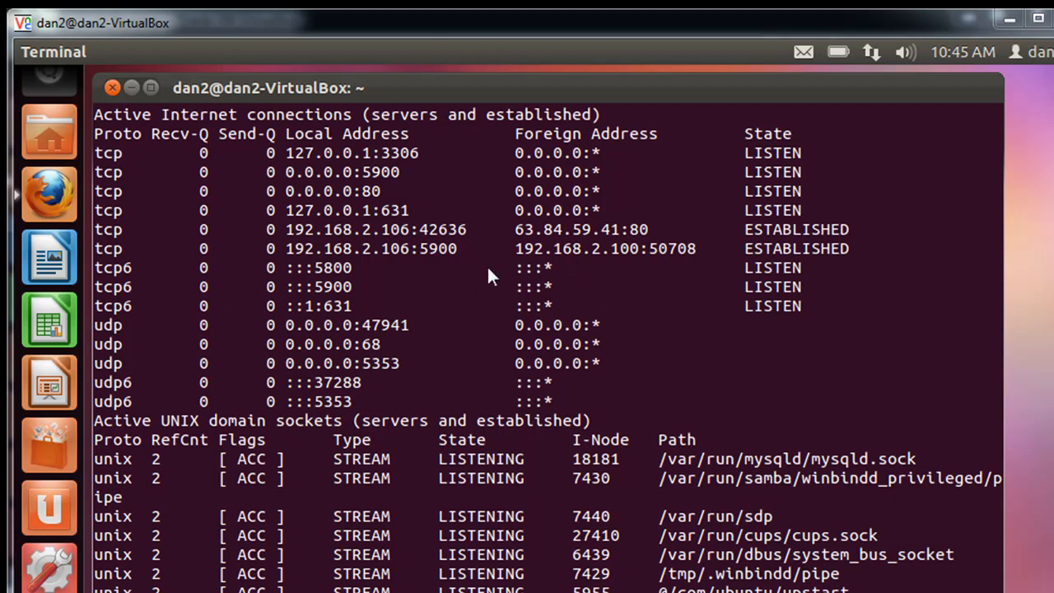
mouse_move(433, 264)
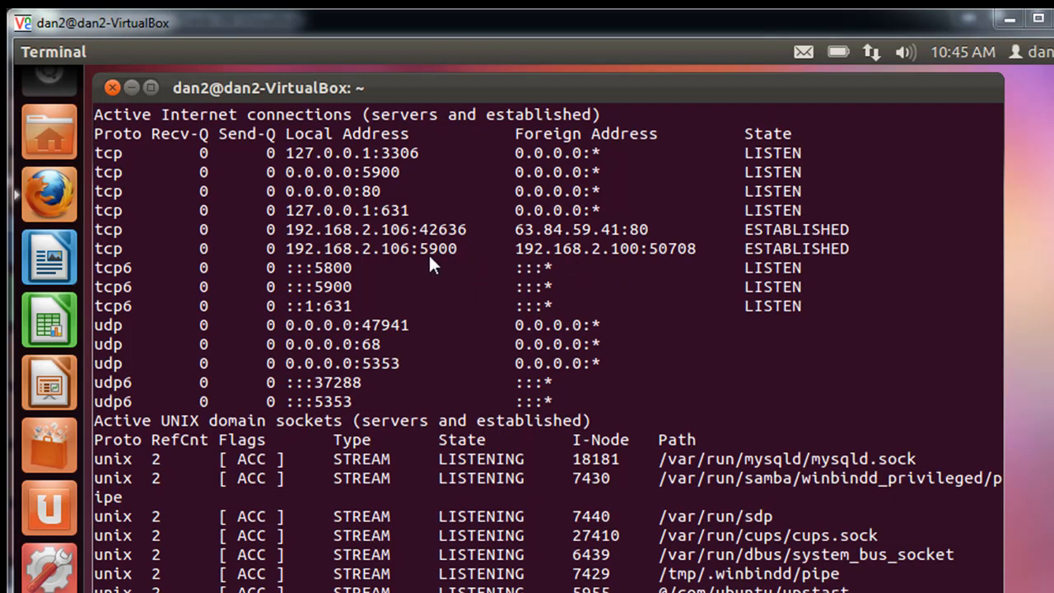
mouse_move(424, 259)
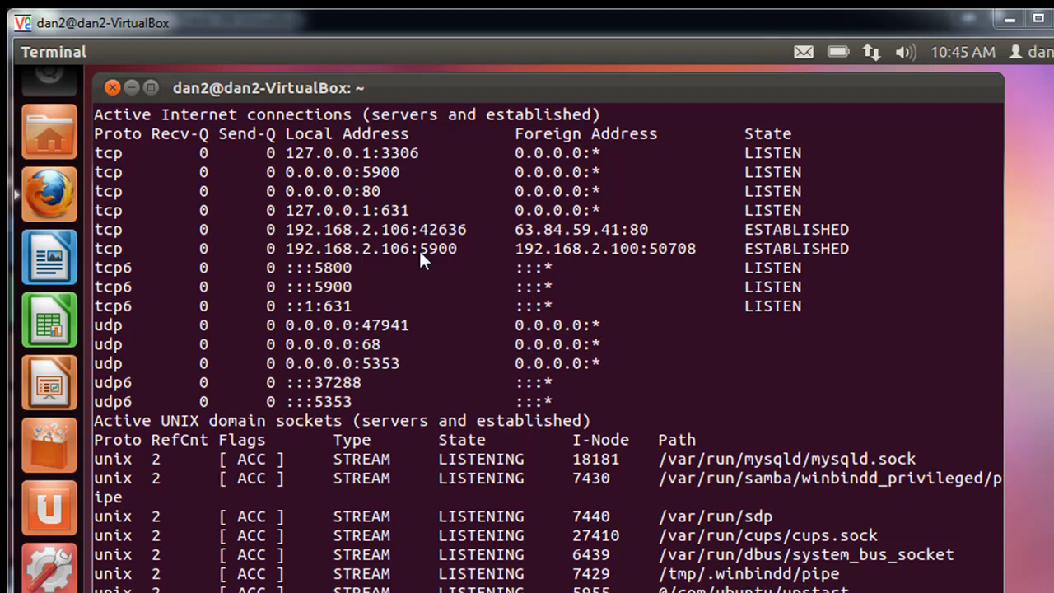
mouse_move(459, 257)
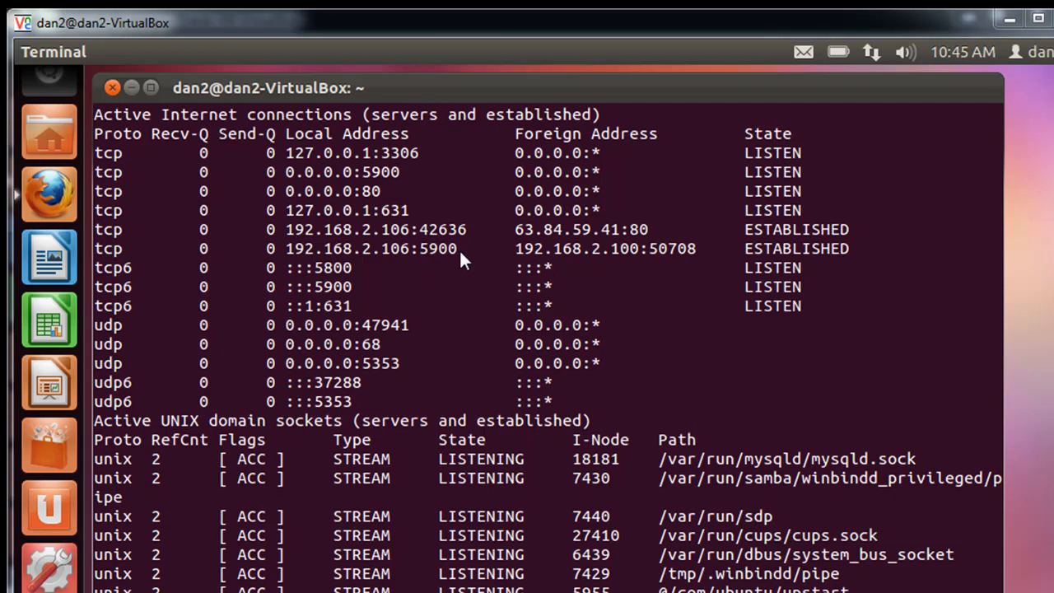
mouse_move(501, 260)
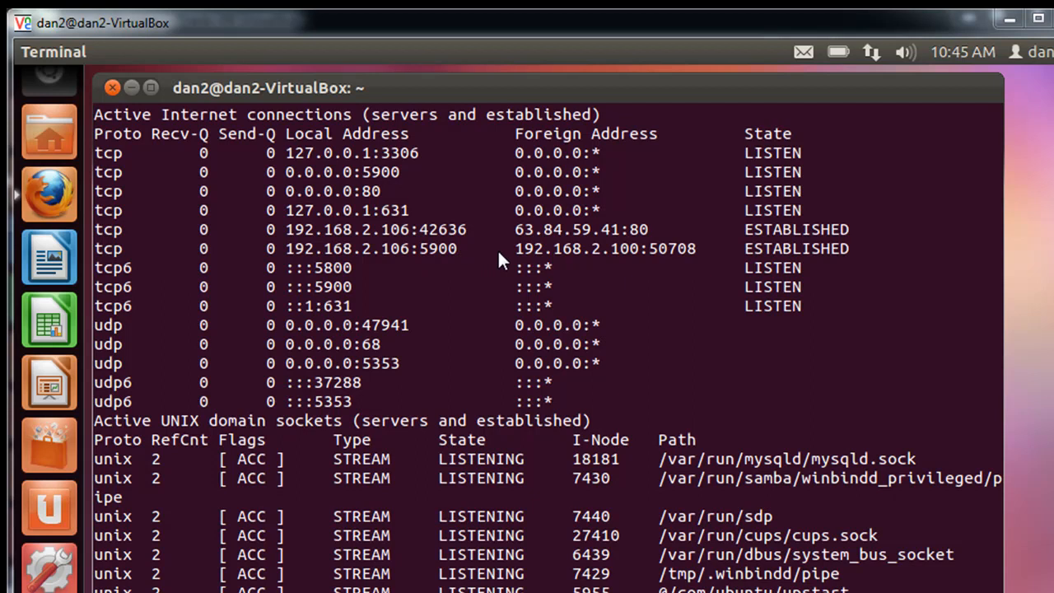
mouse_move(463, 257)
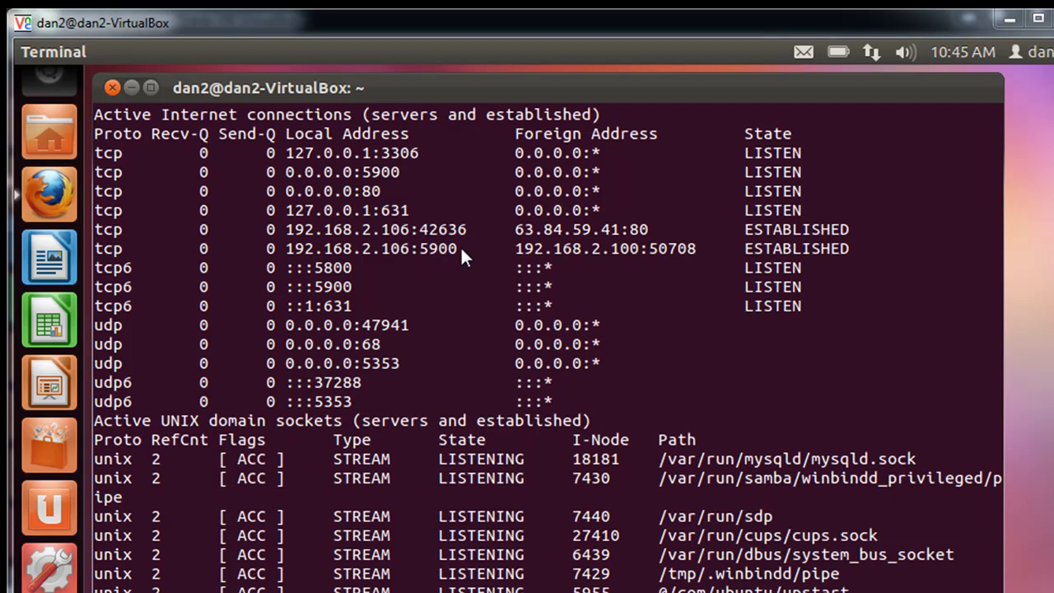
mouse_move(524, 181)
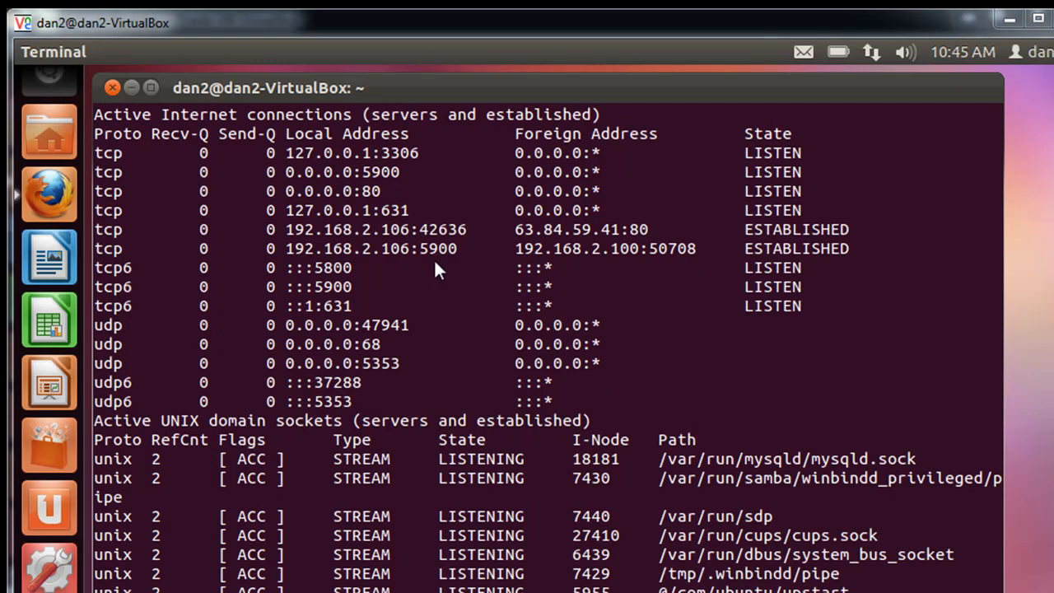
mouse_move(424, 262)
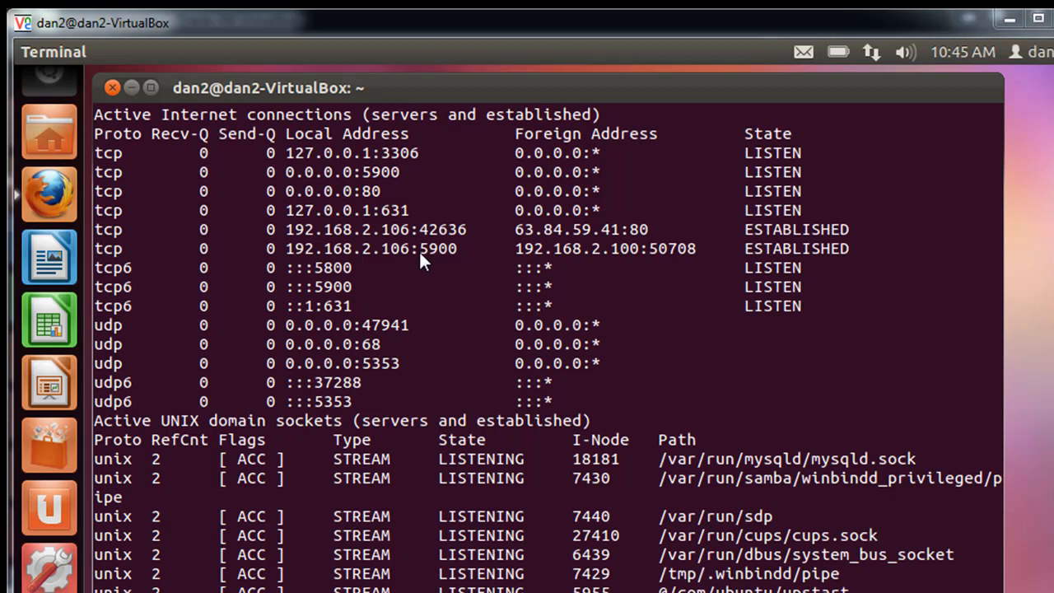